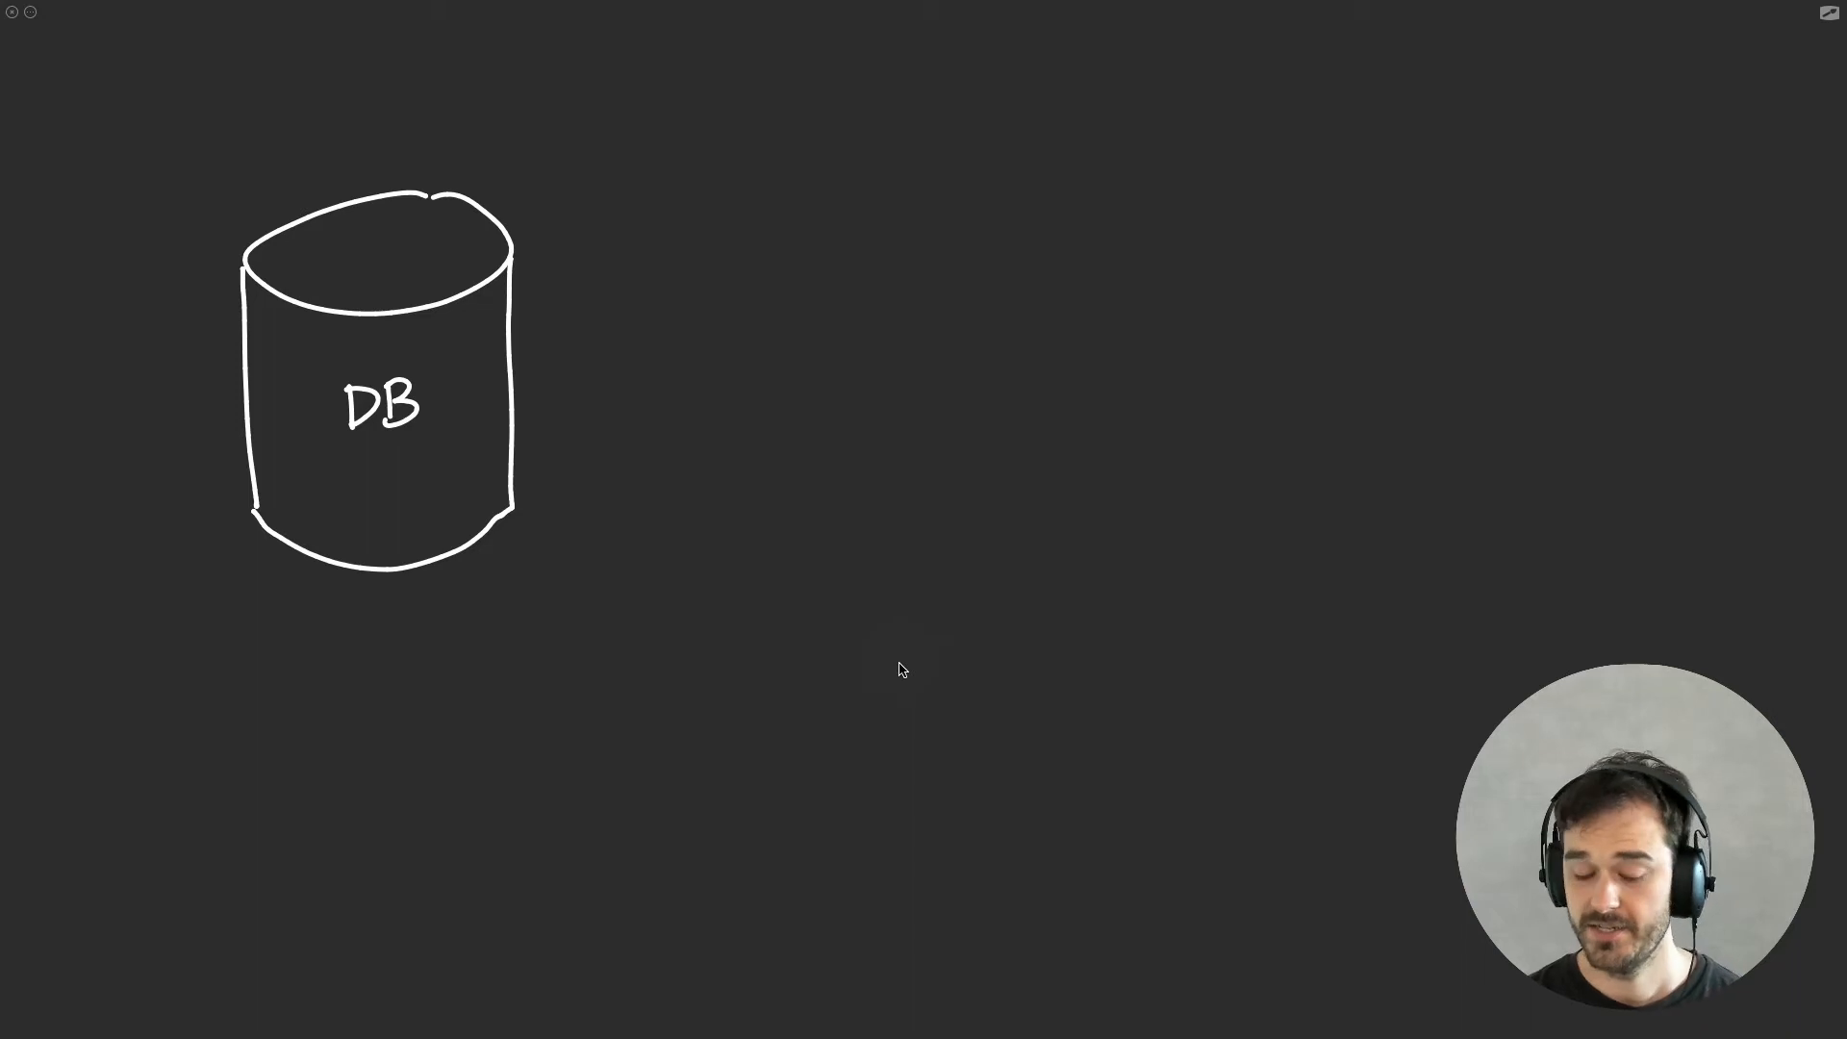
# - Draw a stroke right of the DB cylinder and label it 'subset'
pyautogui.moveTo(539, 280); pyautogui.dragTo(711, 262)
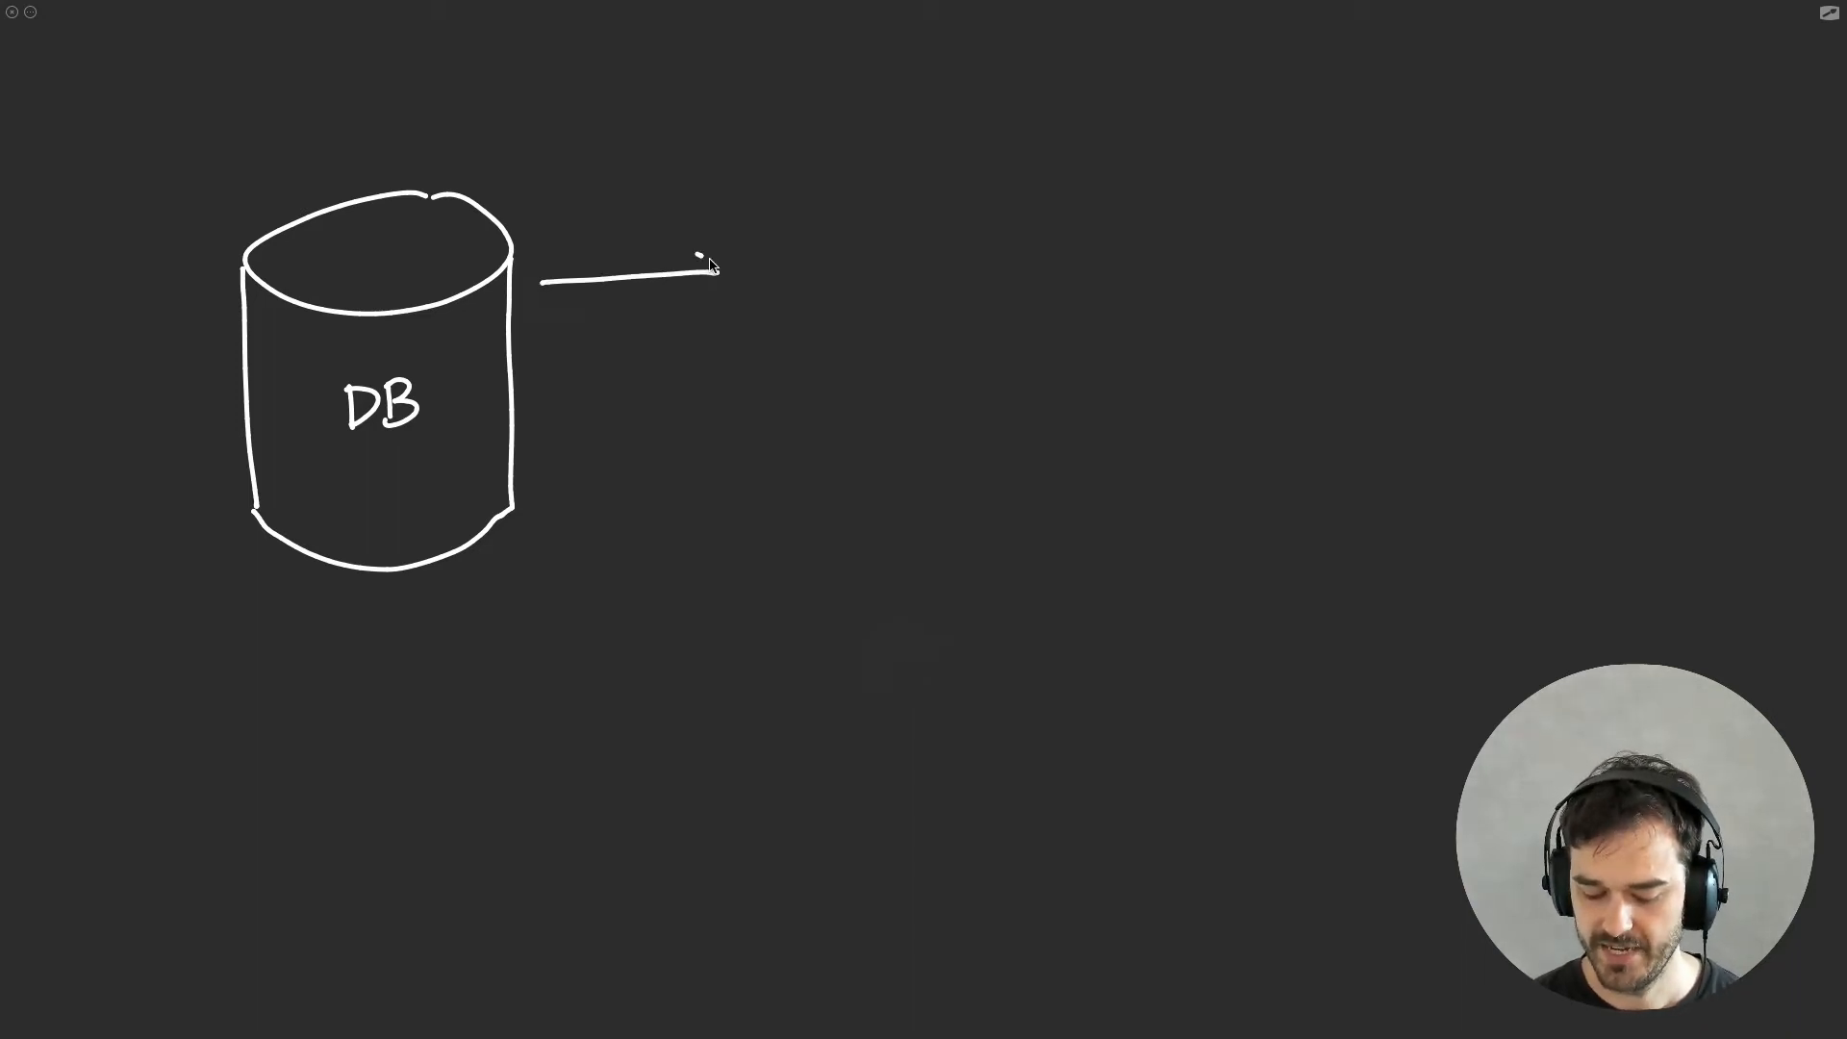
pyautogui.write('subset')
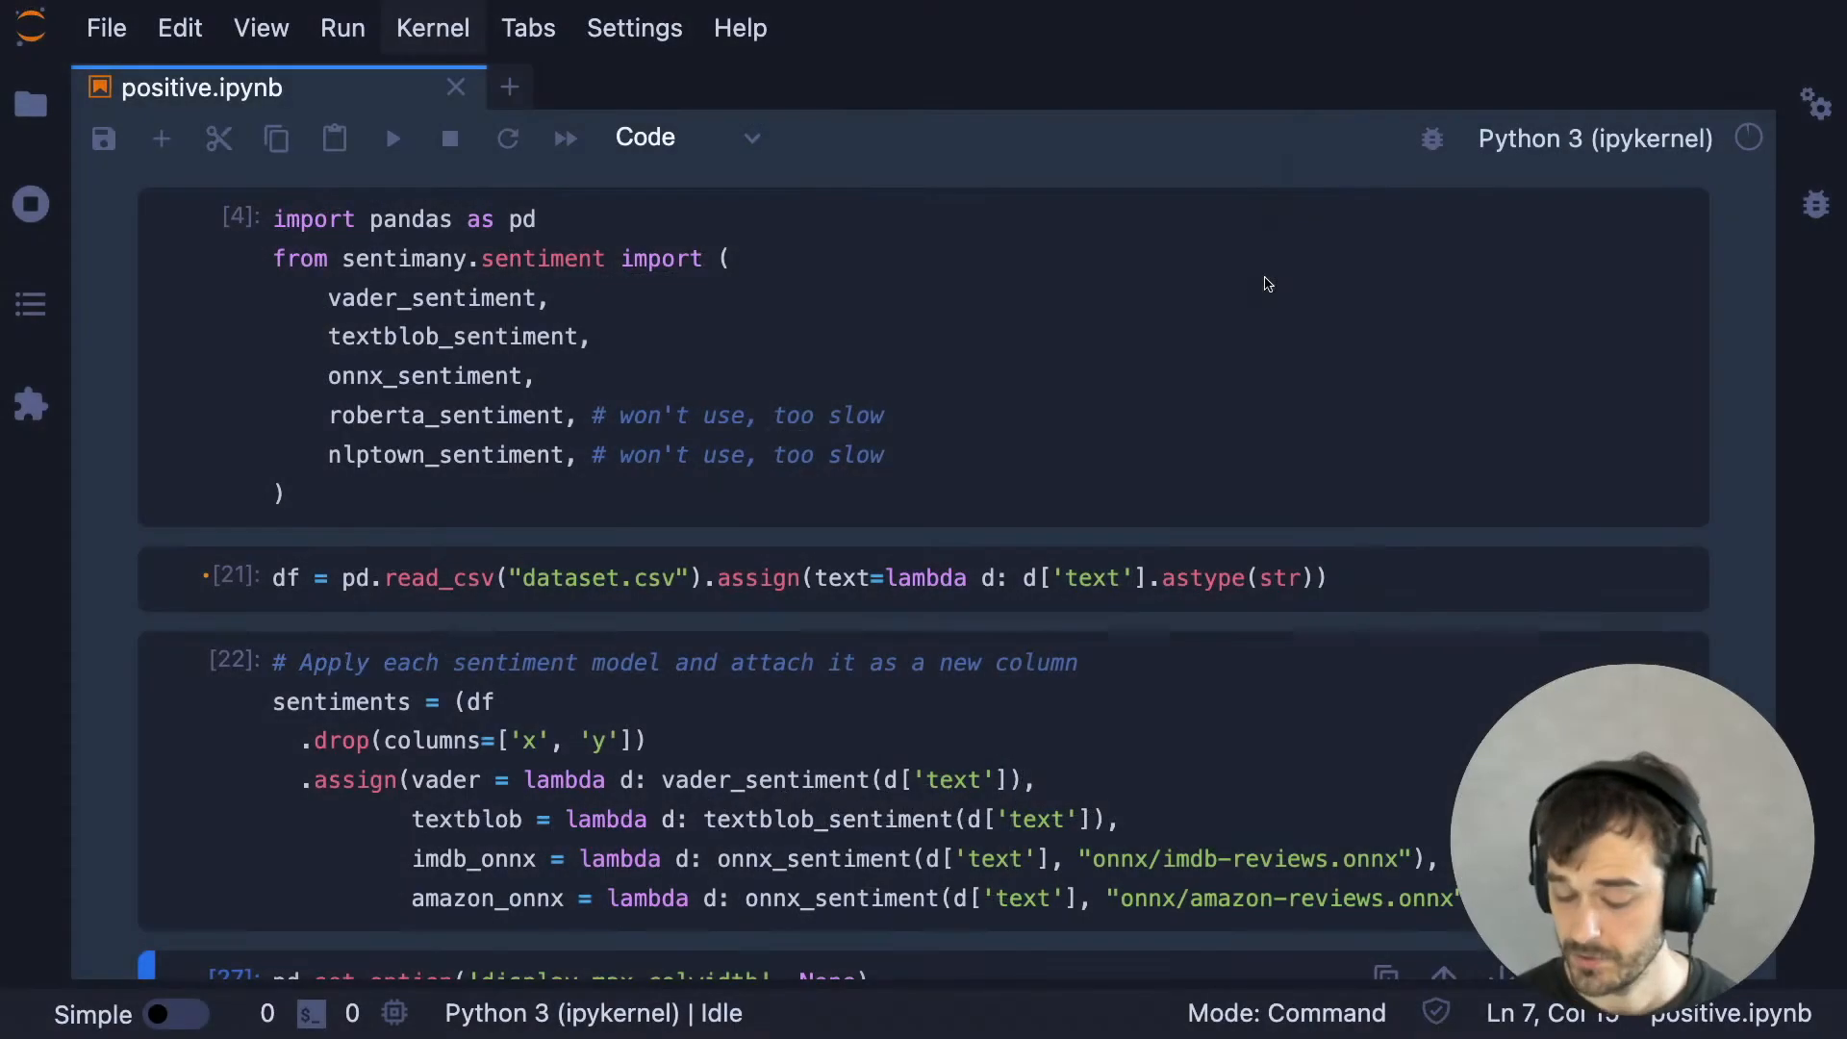
pyautogui.moveTo(1303, 308)
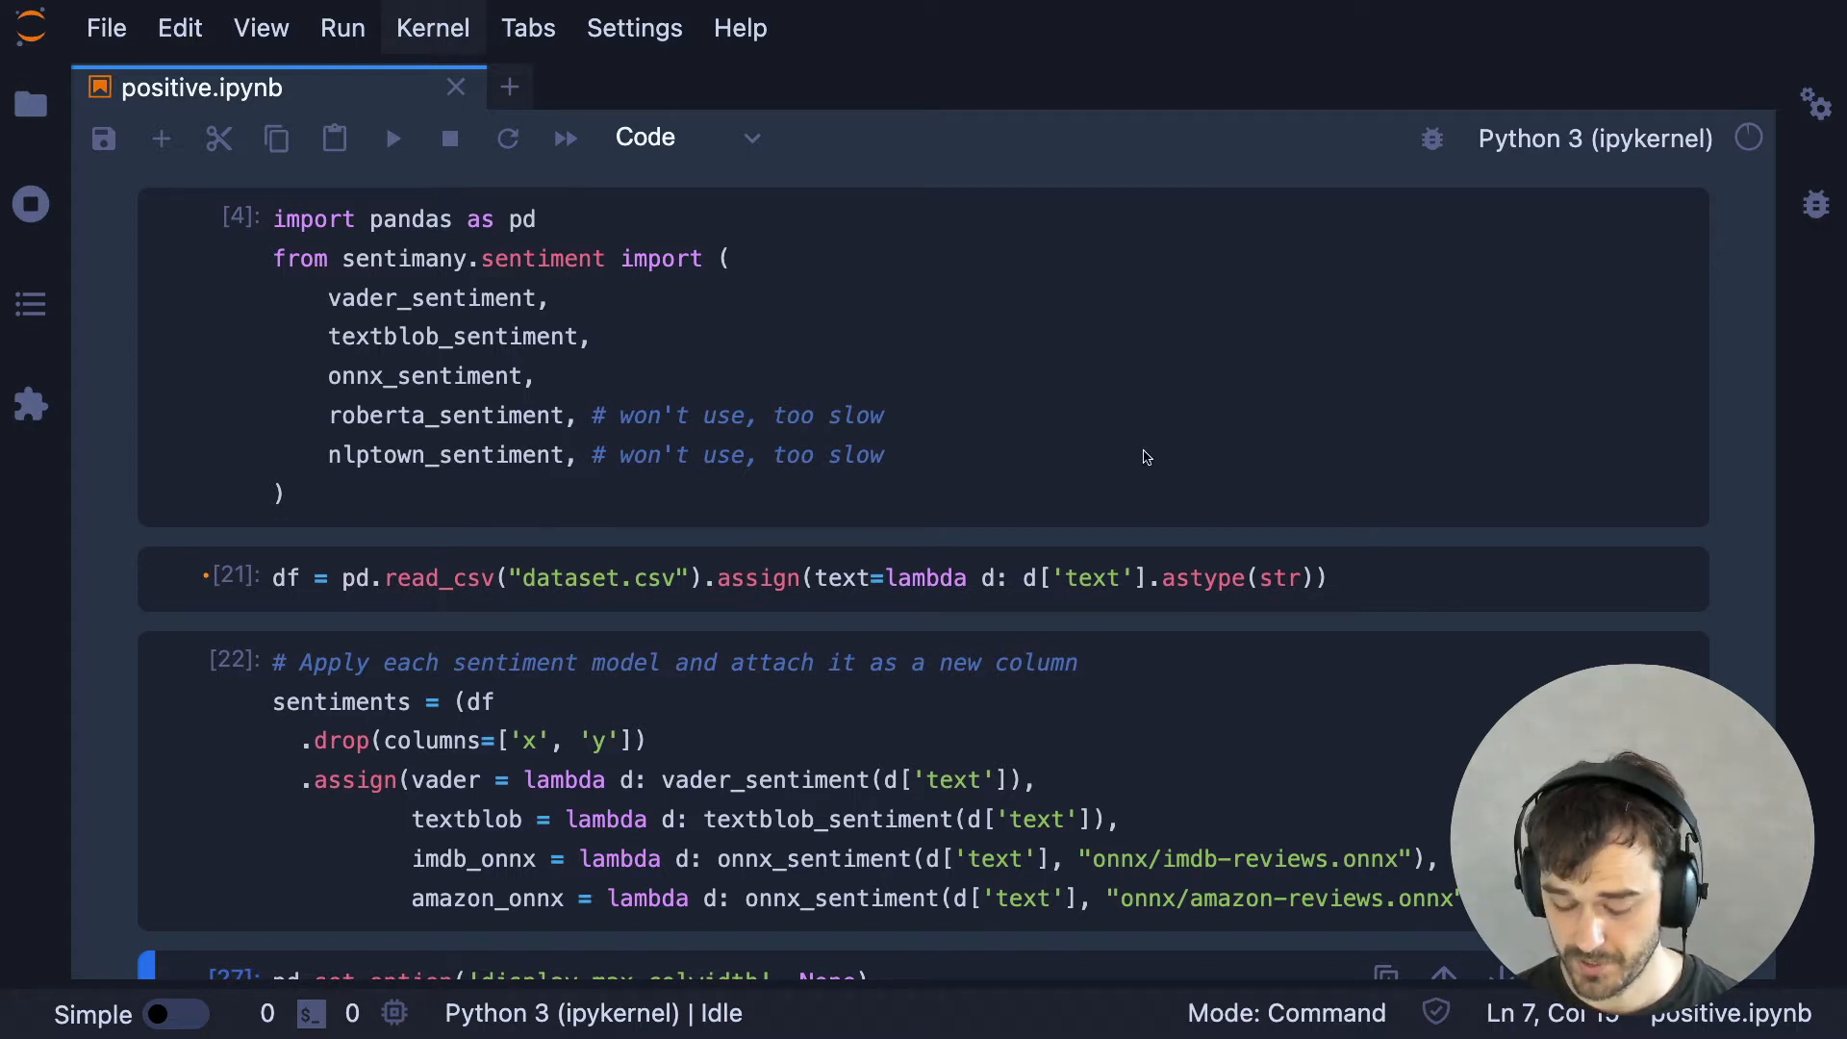
pyautogui.moveTo(1105, 536)
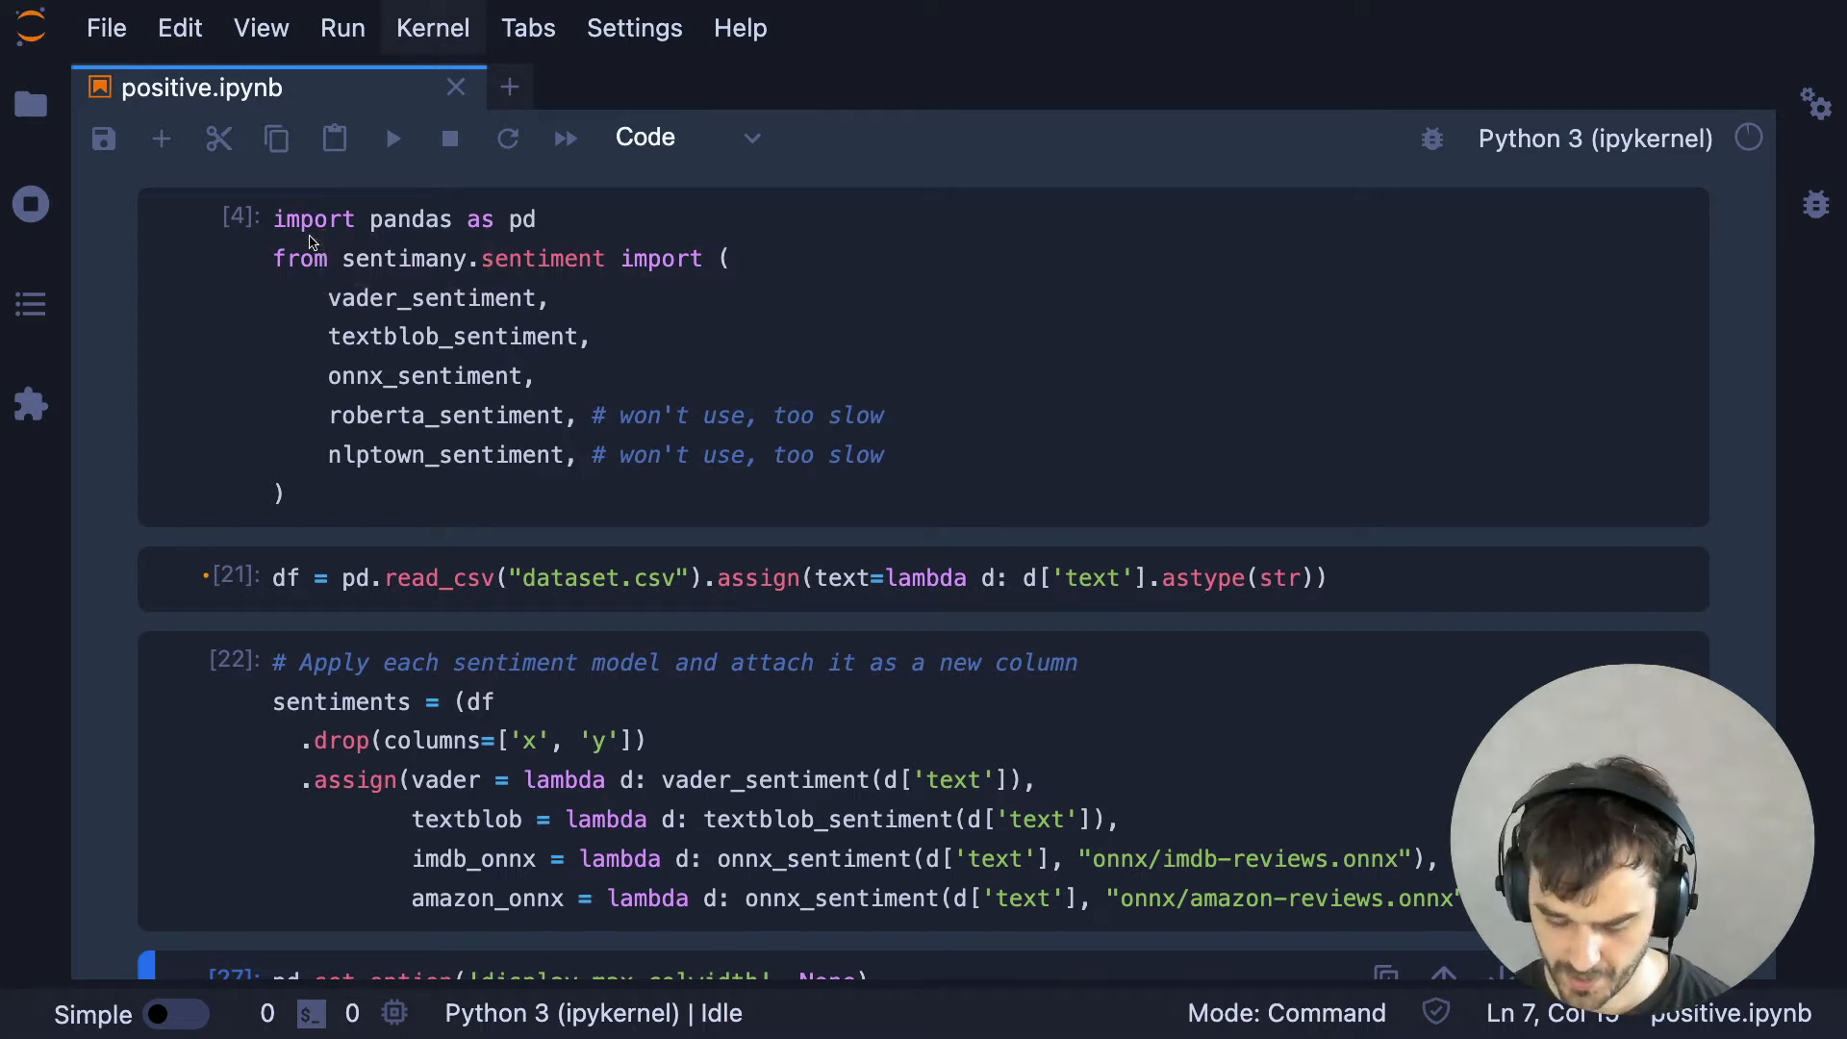
pyautogui.moveTo(1004, 702)
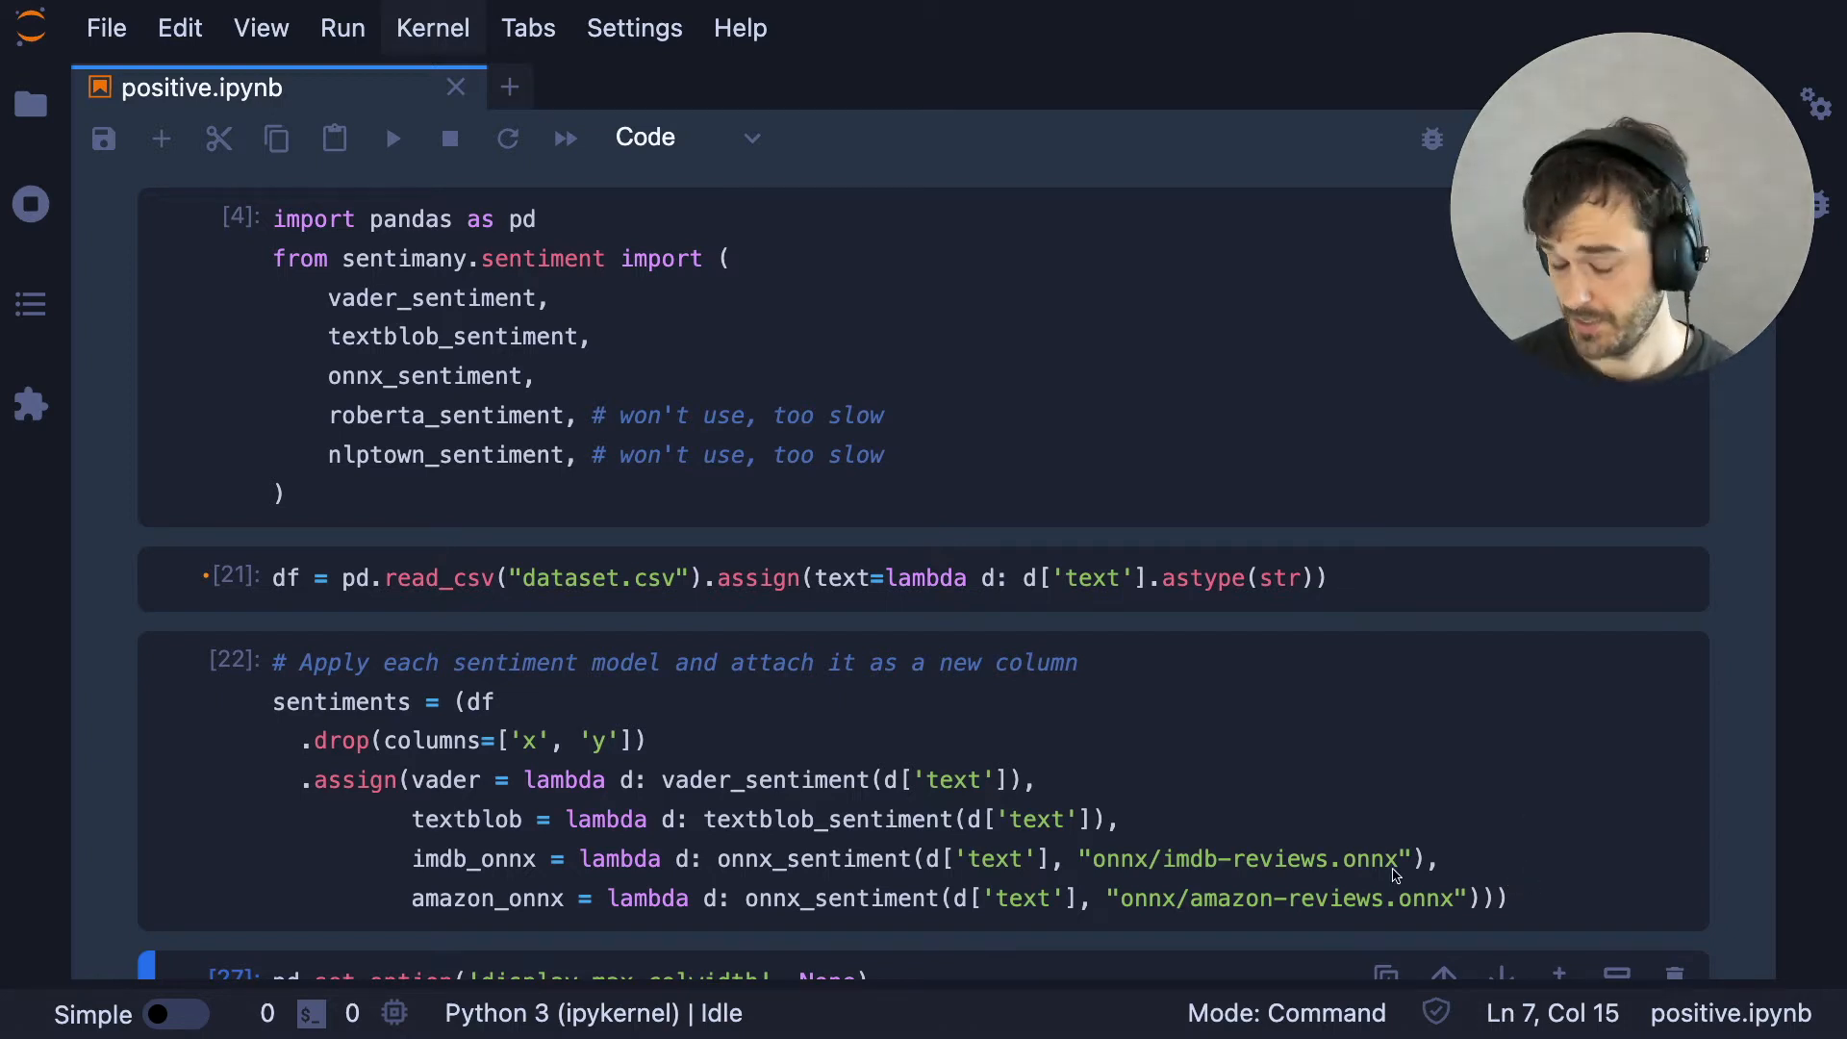
# - Scroll down to the top_sents.head(2) output with per-model scores
pyautogui.scroll(-3)
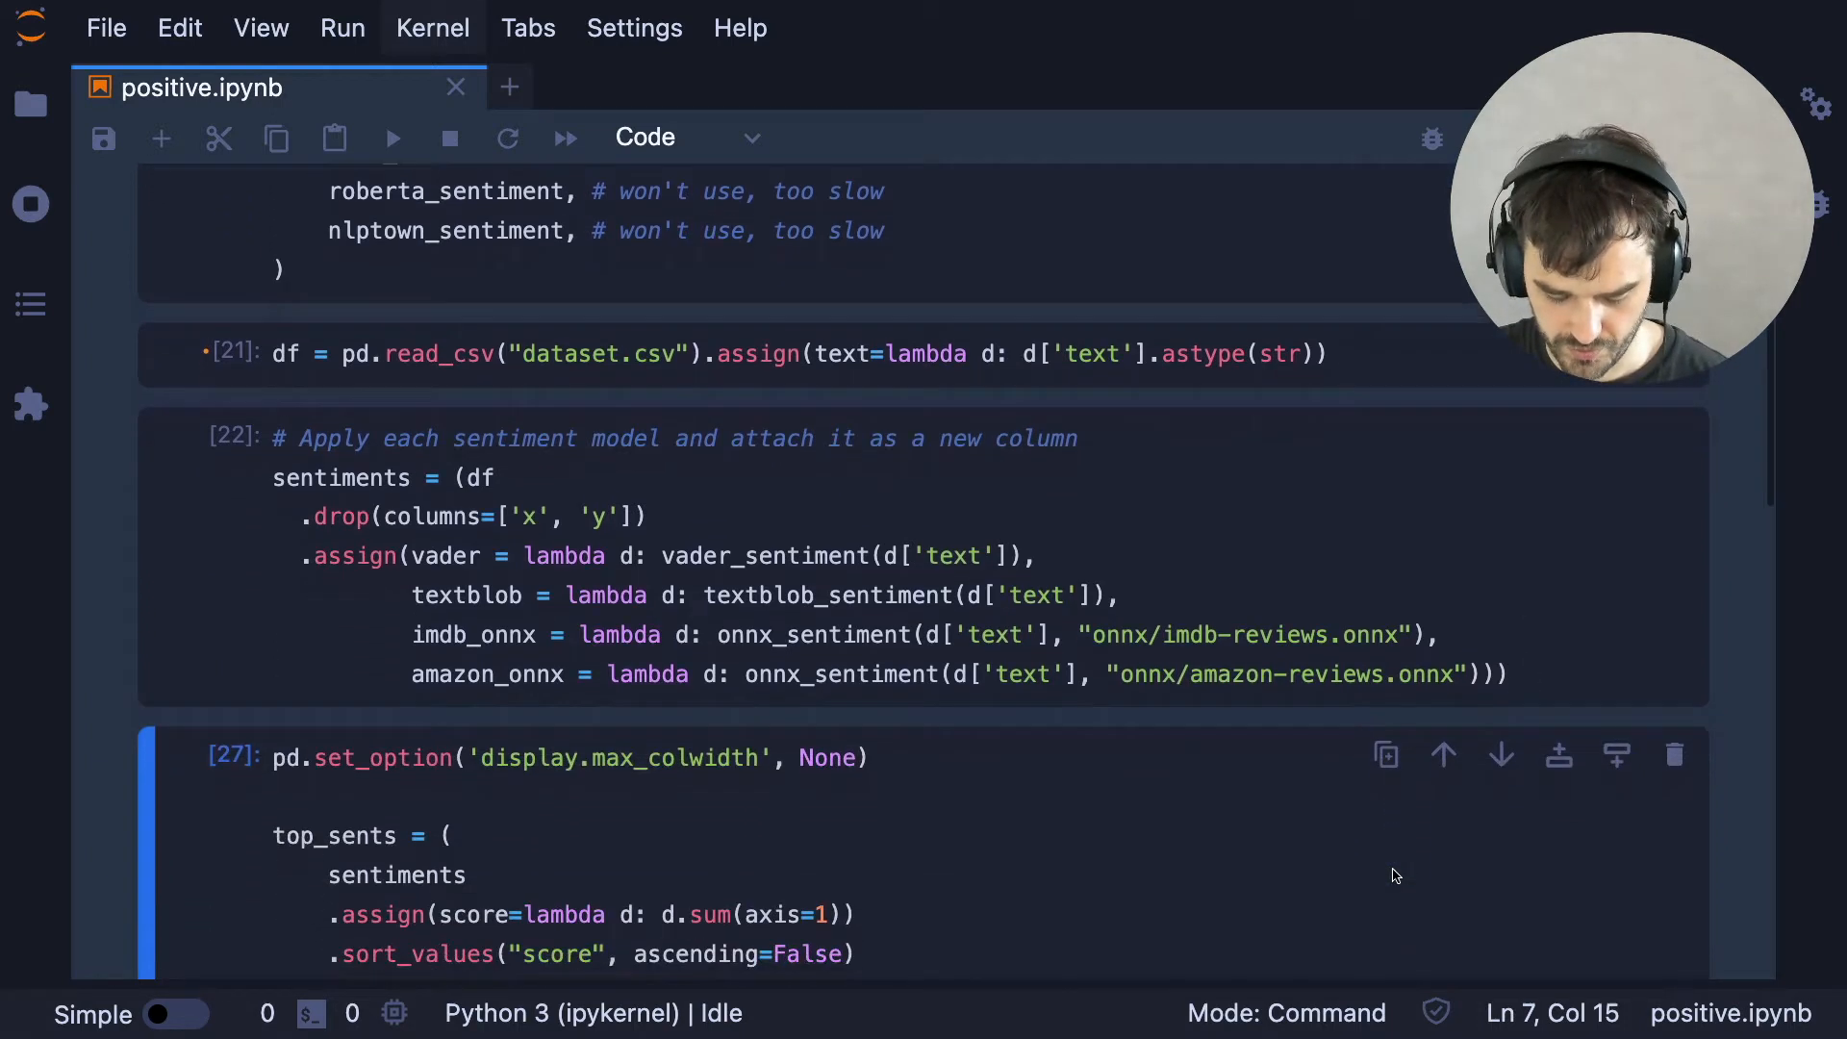
pyautogui.scroll(-3)
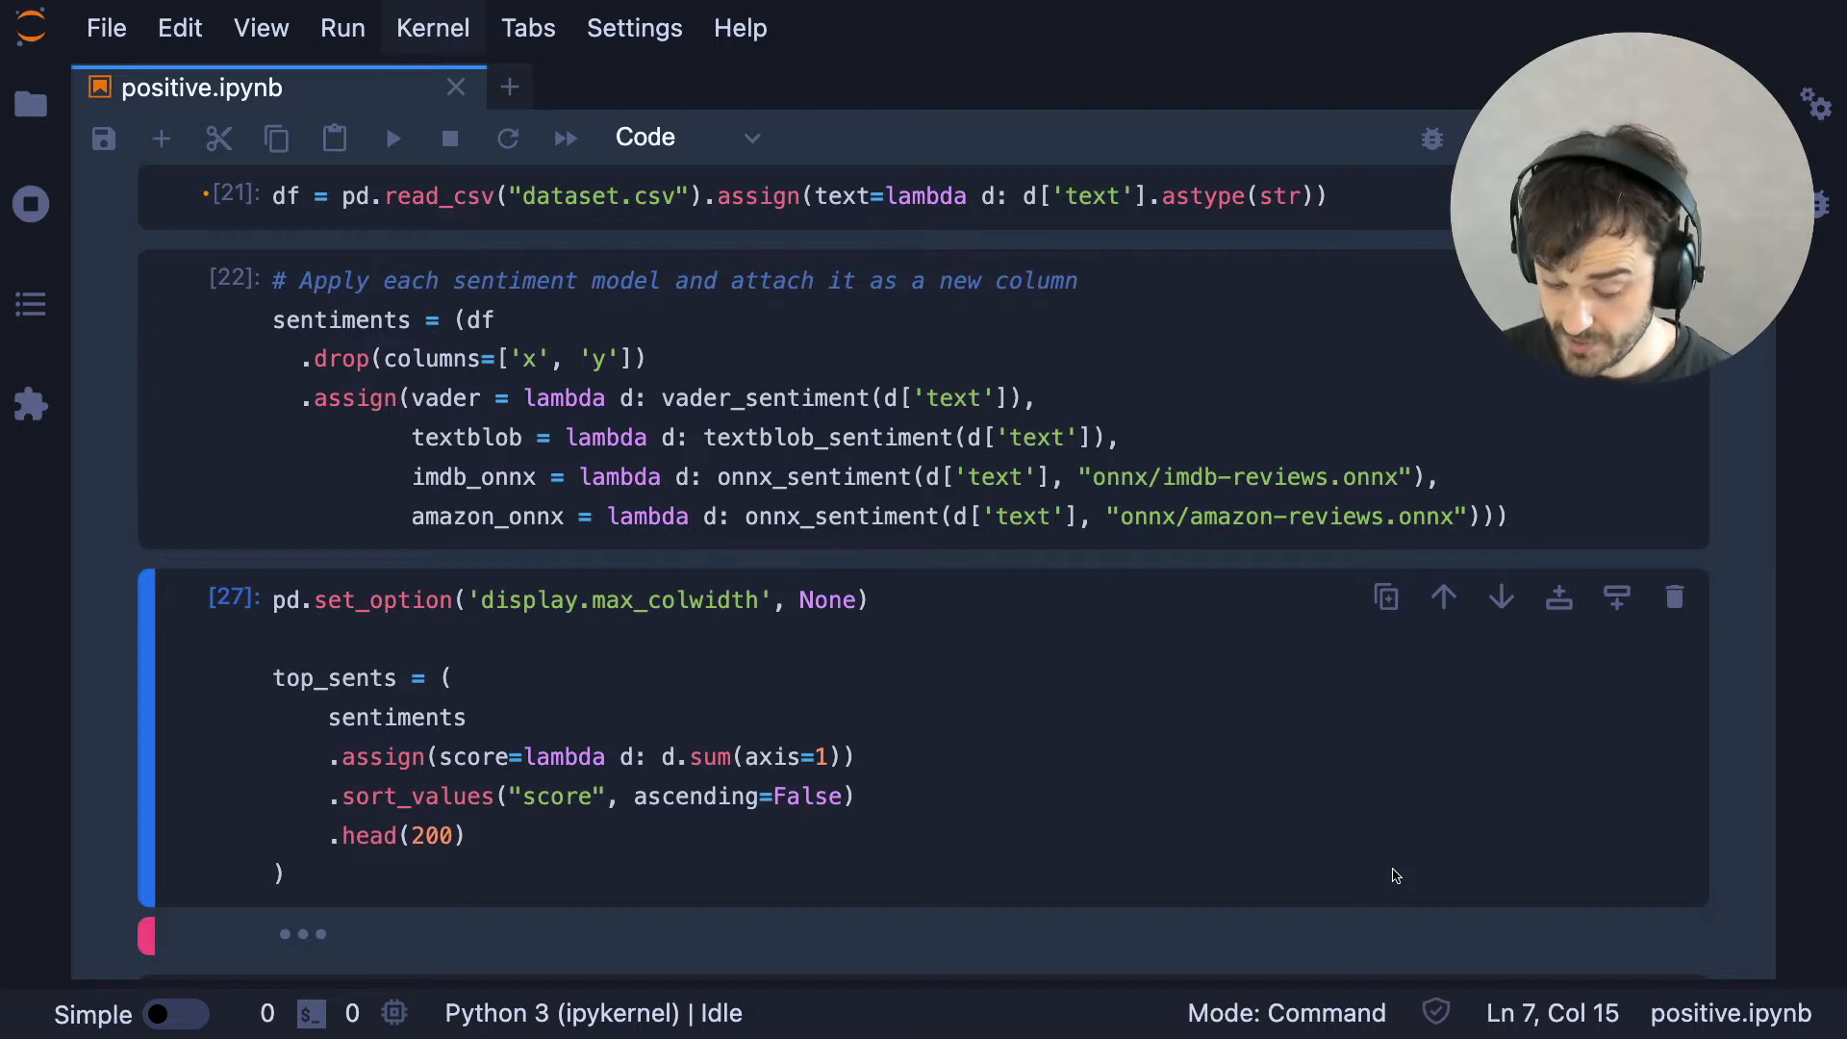
pyautogui.moveTo(715, 343)
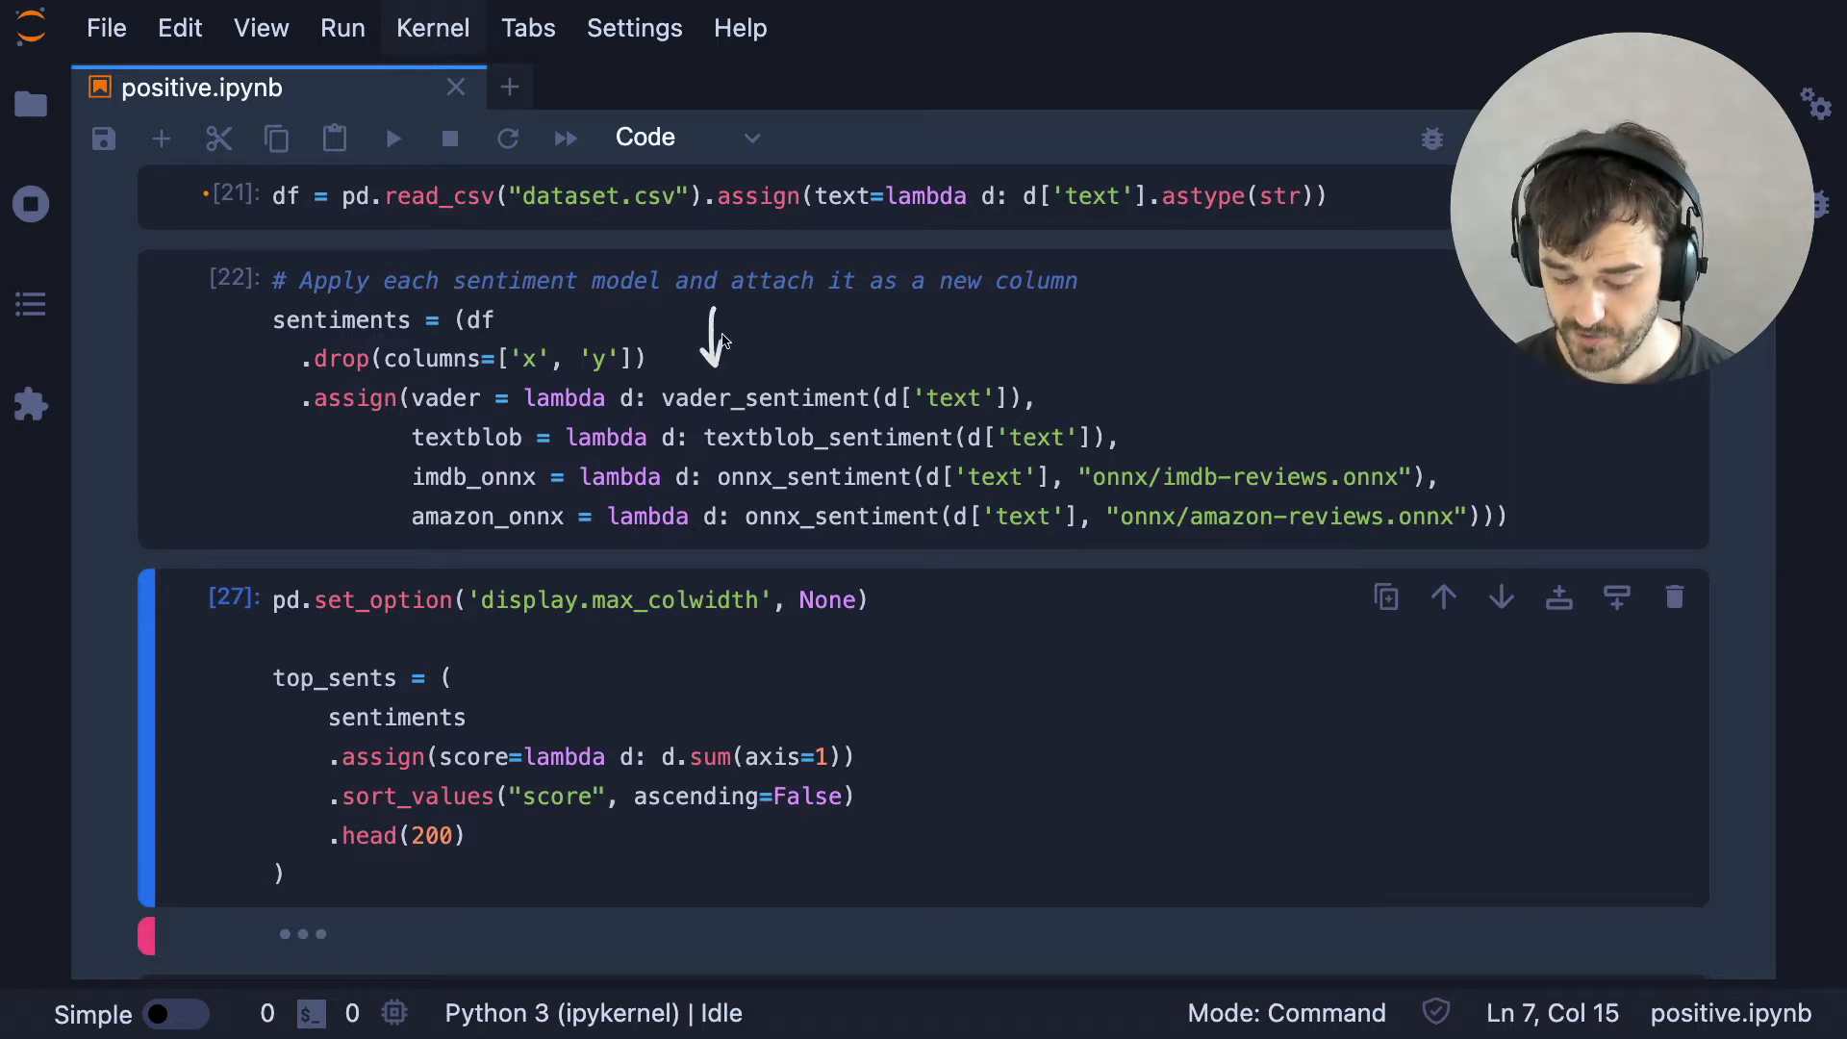
pyautogui.moveTo(754, 554)
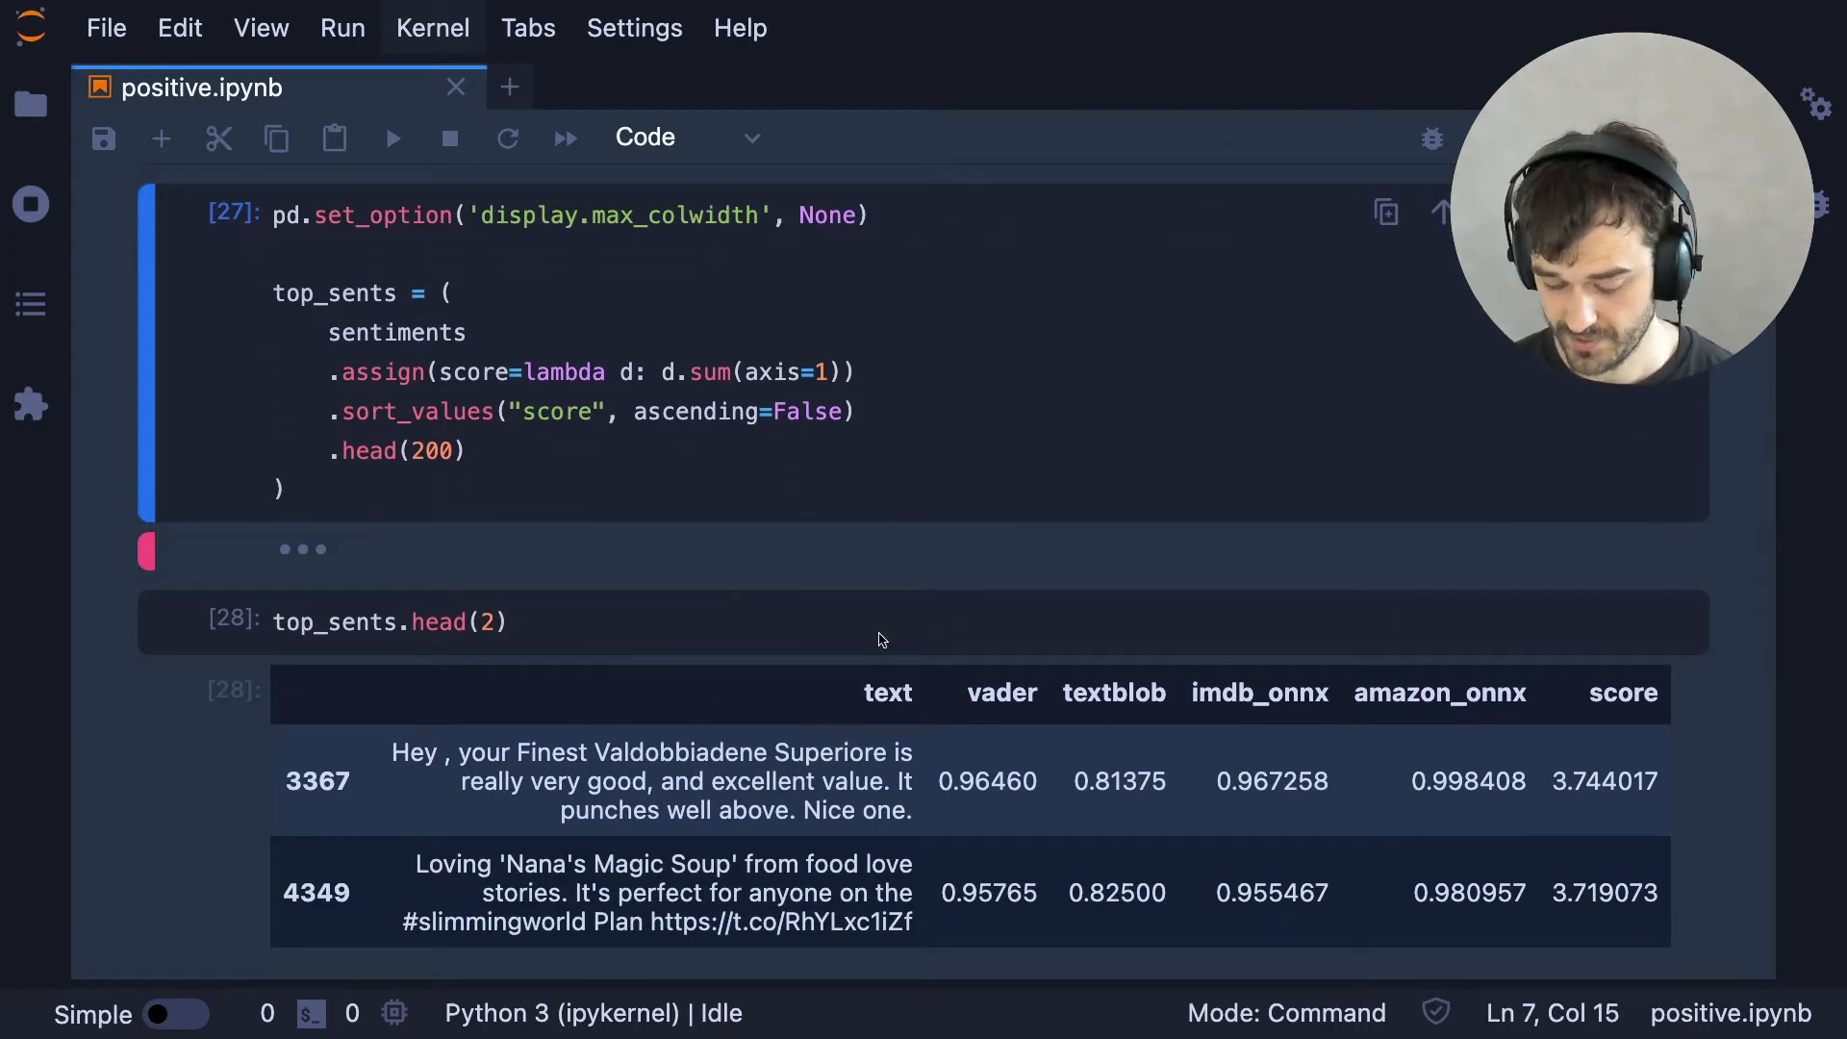
pyautogui.moveTo(1016, 650)
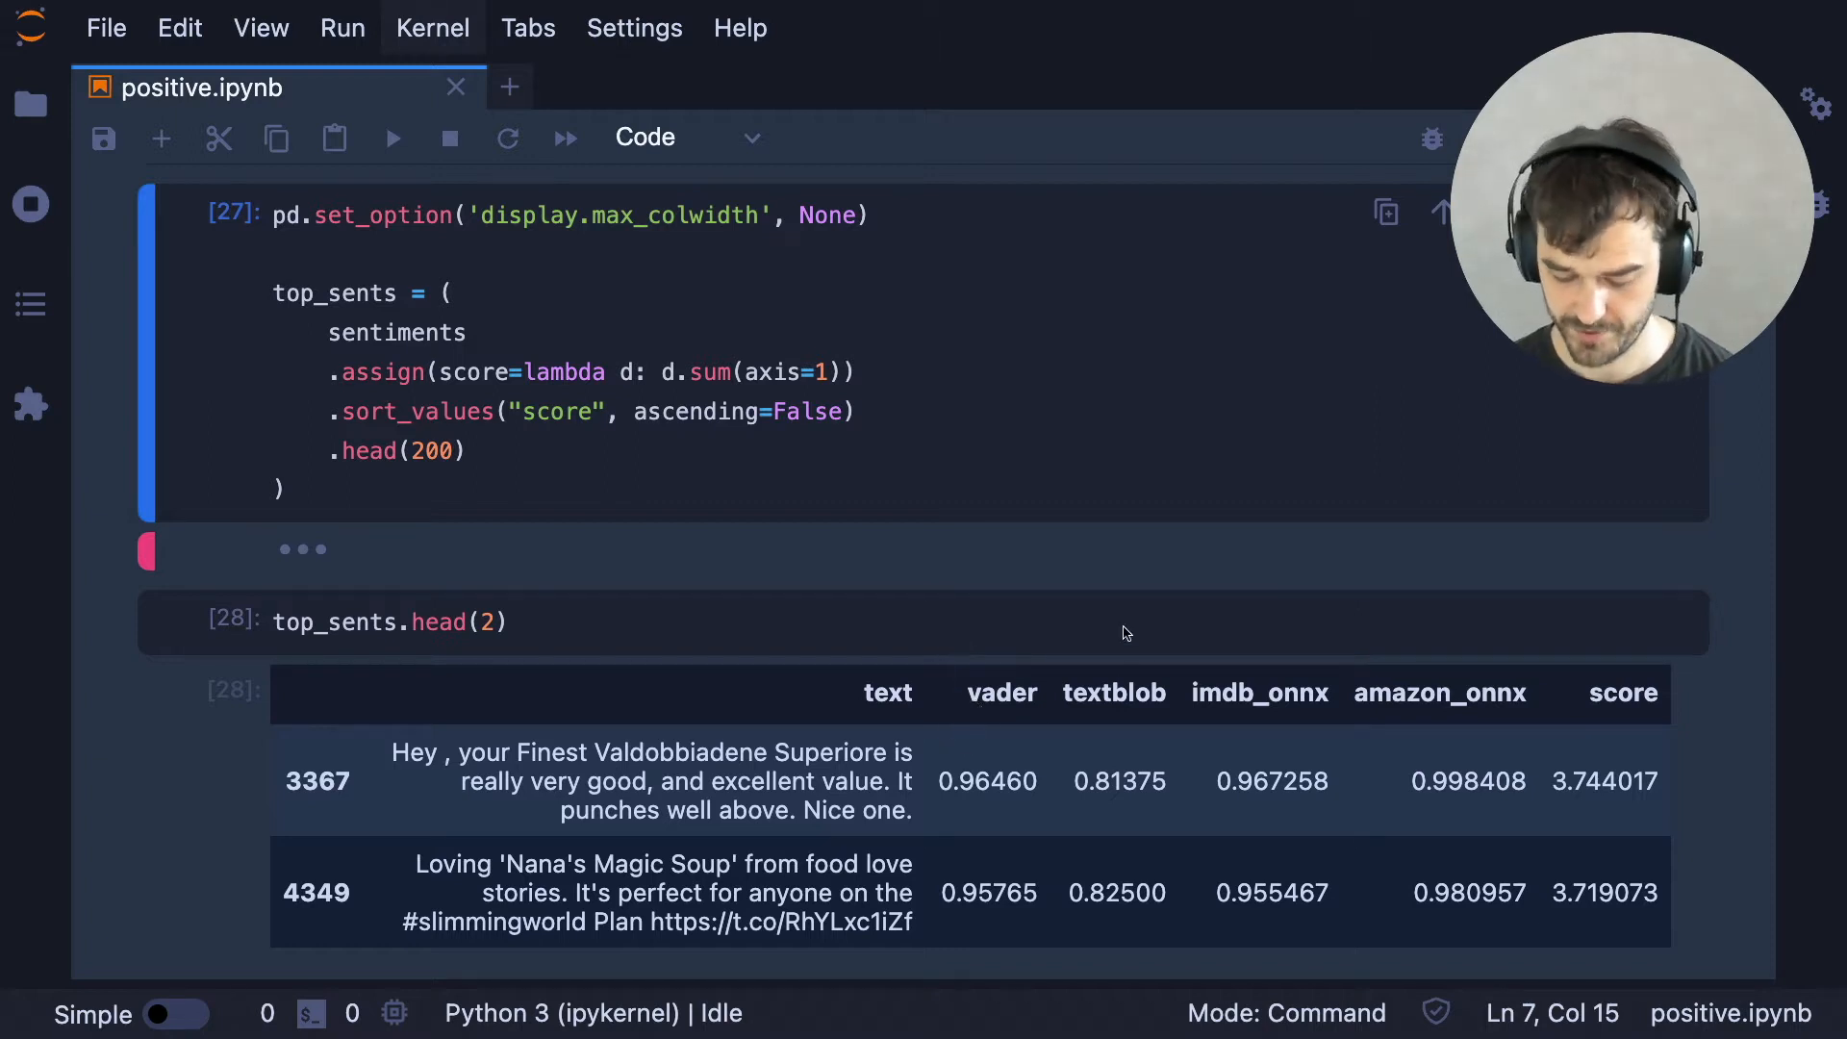
pyautogui.moveTo(1255, 627)
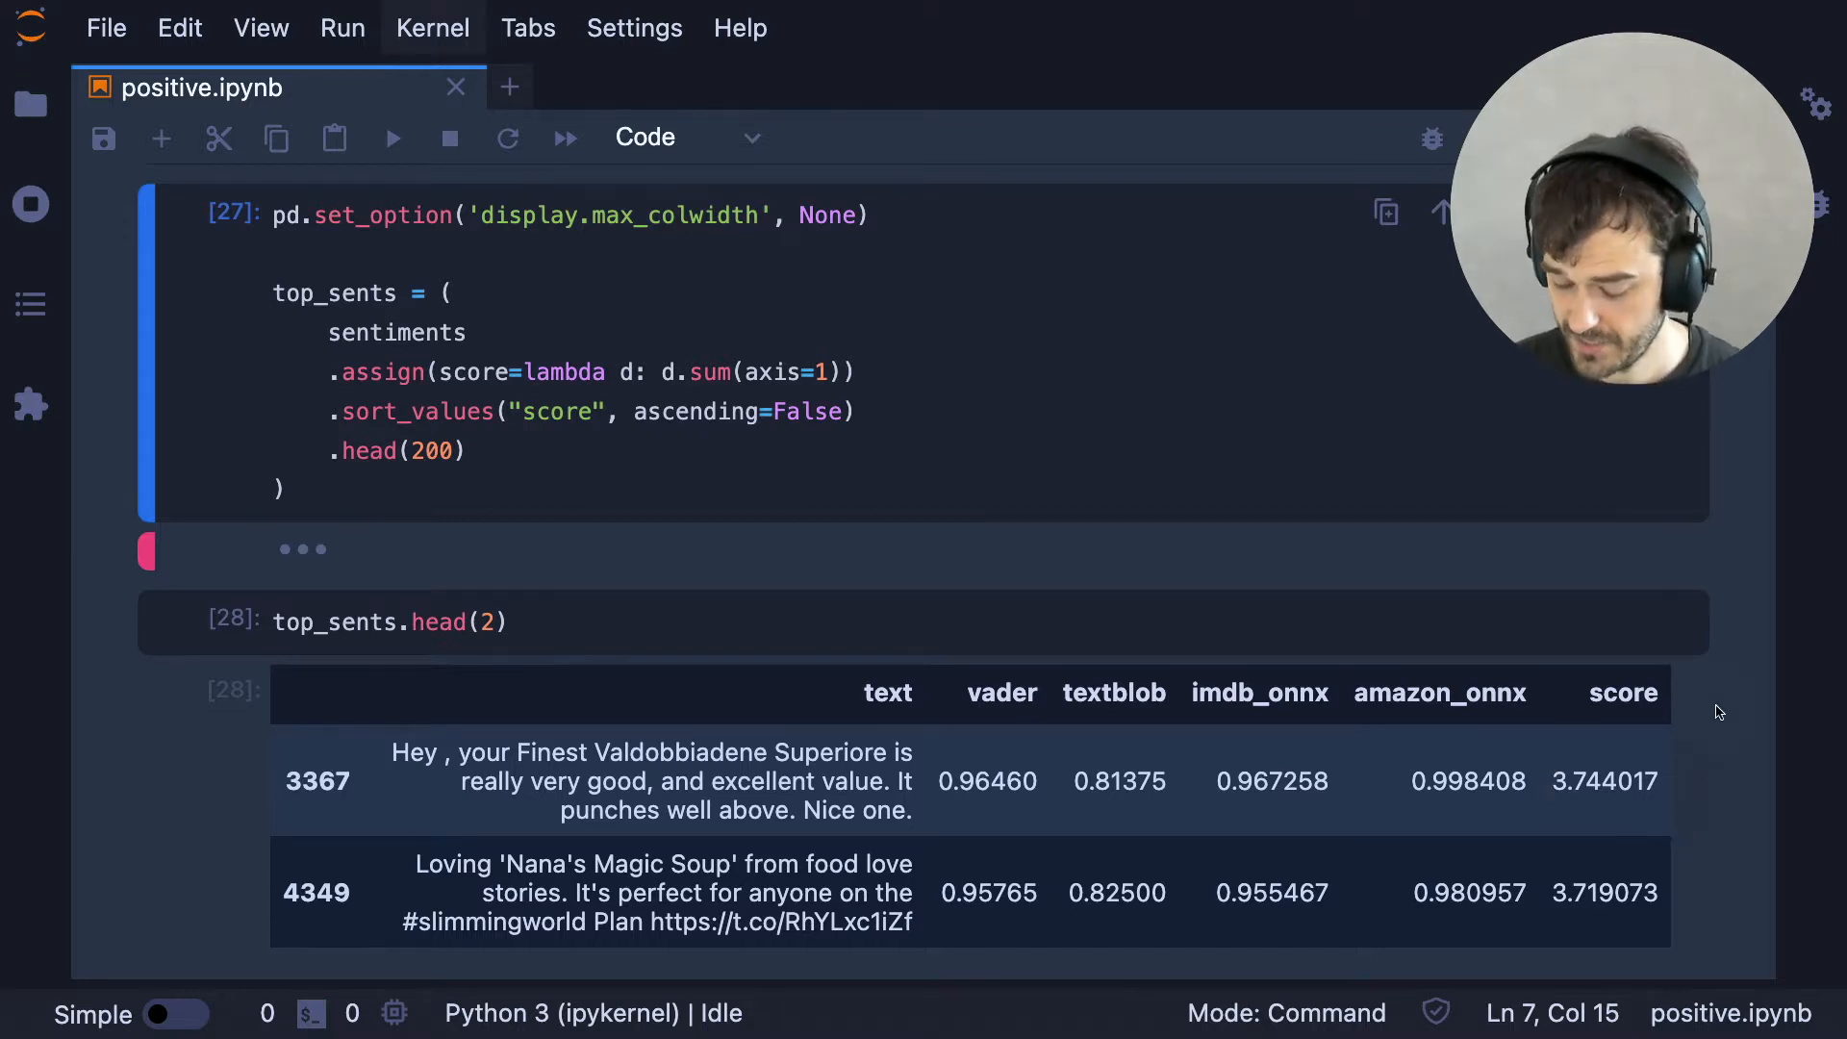
pyautogui.moveTo(1708, 681)
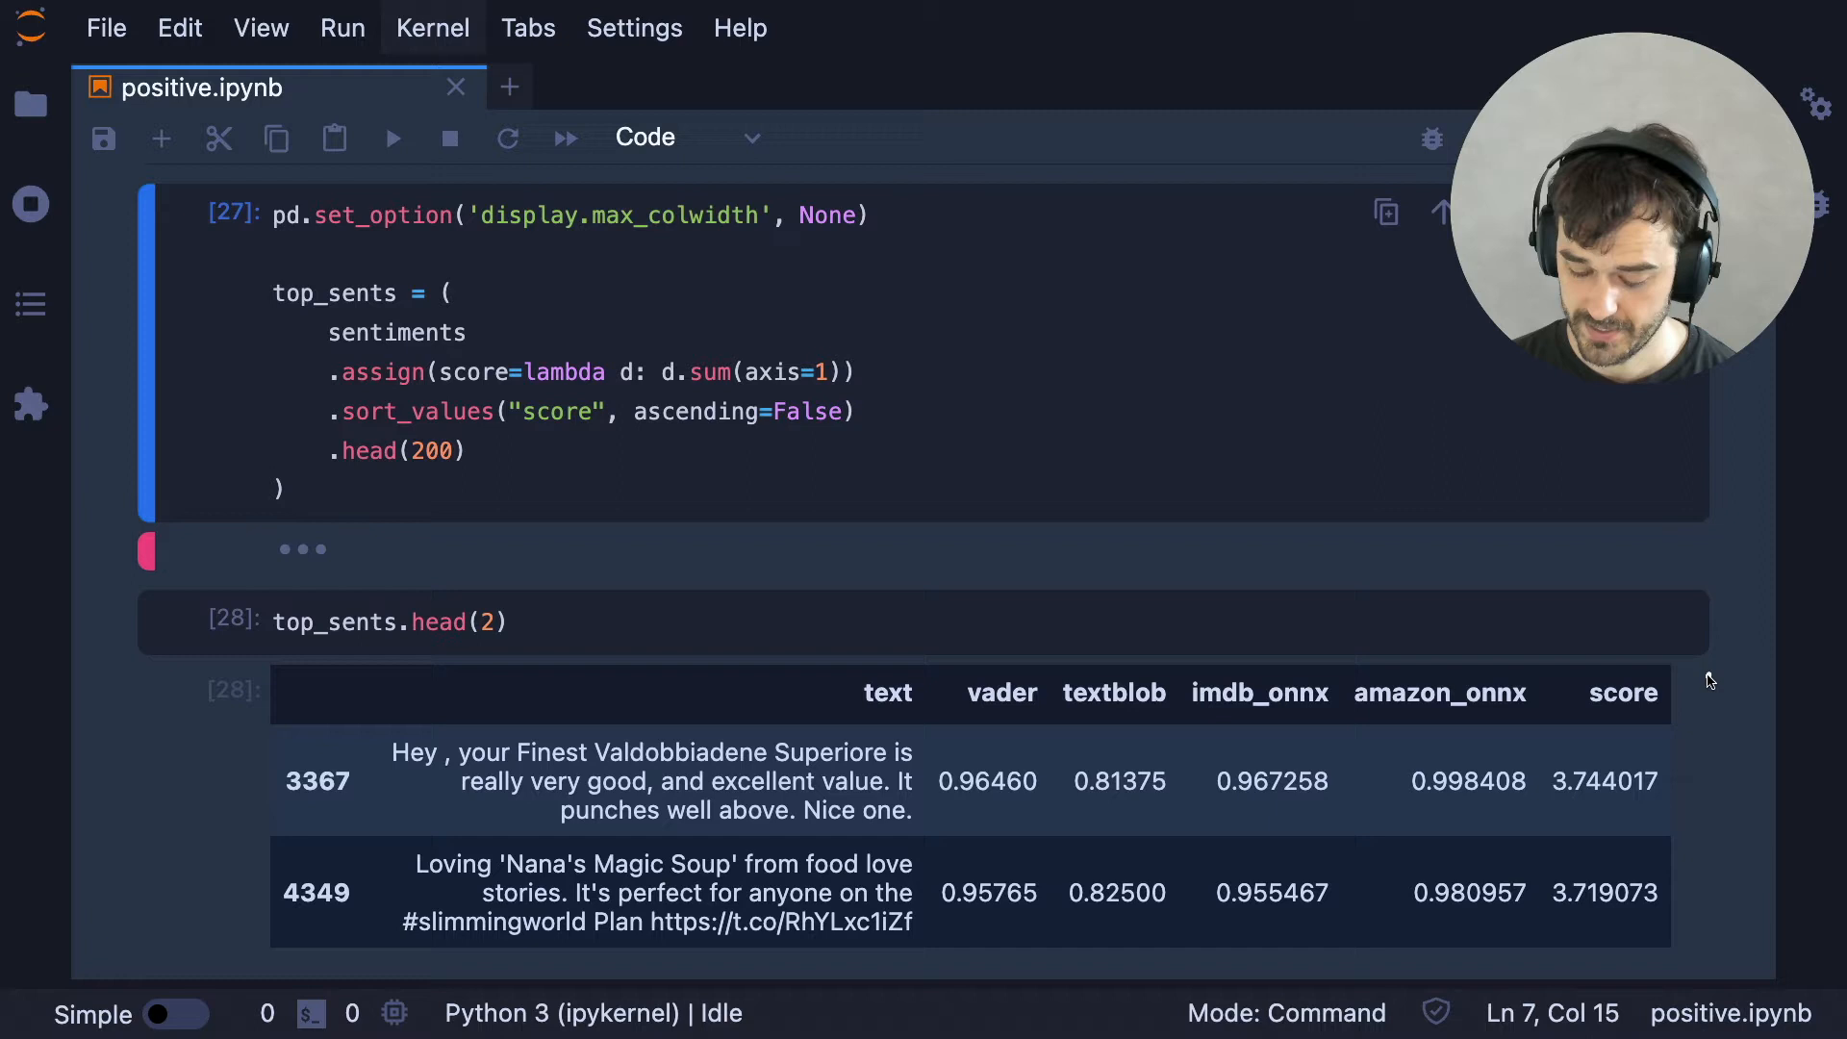
pyautogui.moveTo(665, 679)
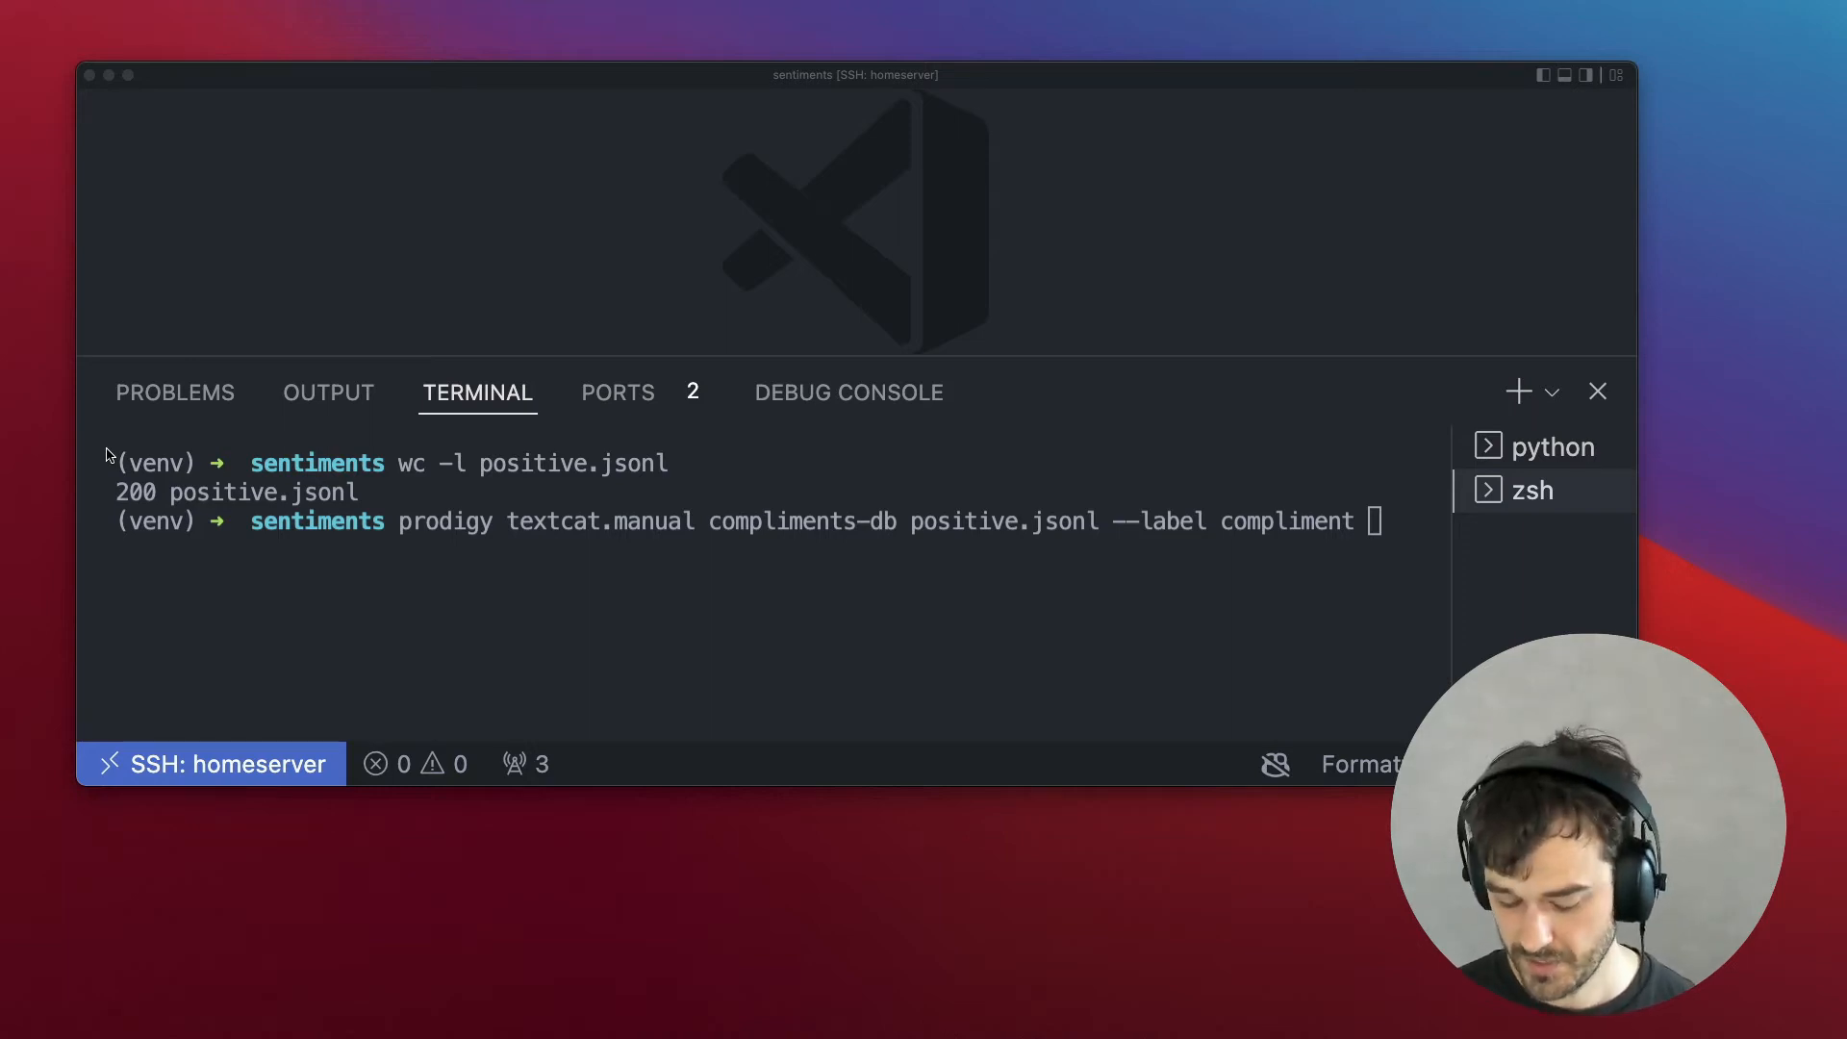
pyautogui.moveTo(477, 449)
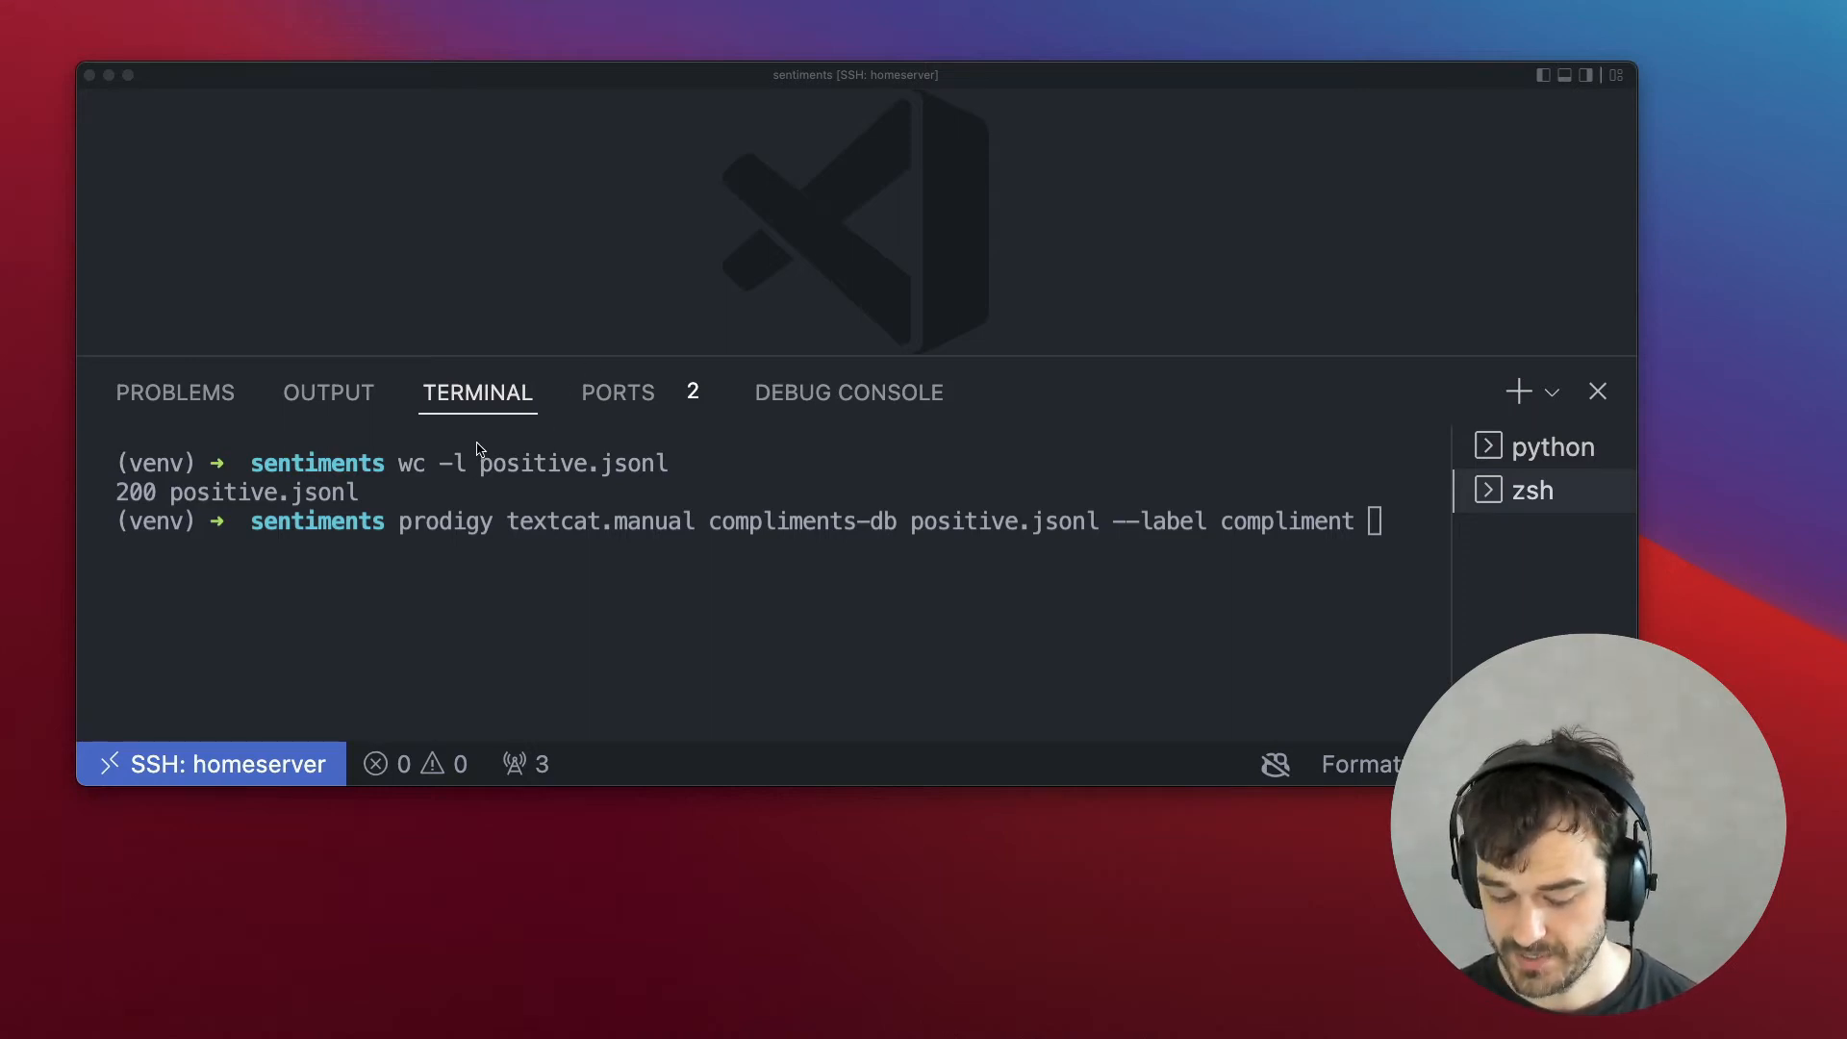
pyautogui.moveTo(439, 437)
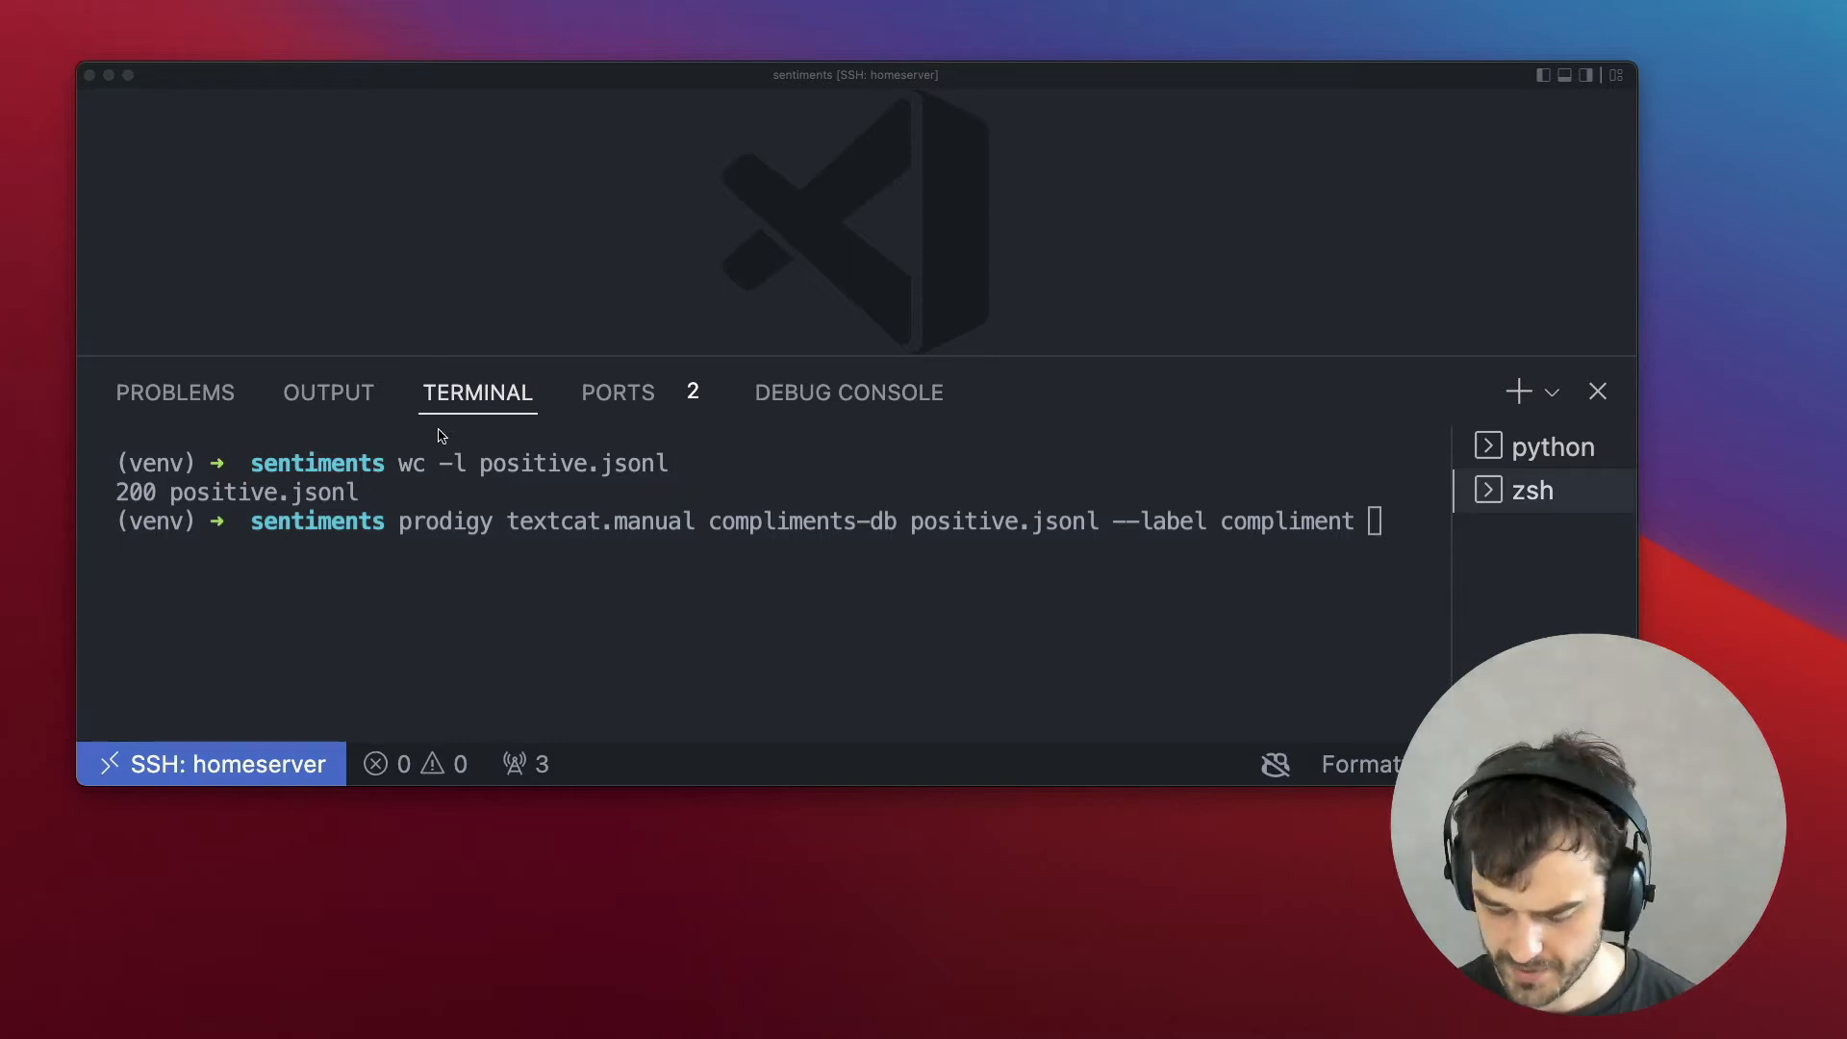
pyautogui.moveTo(595, 648)
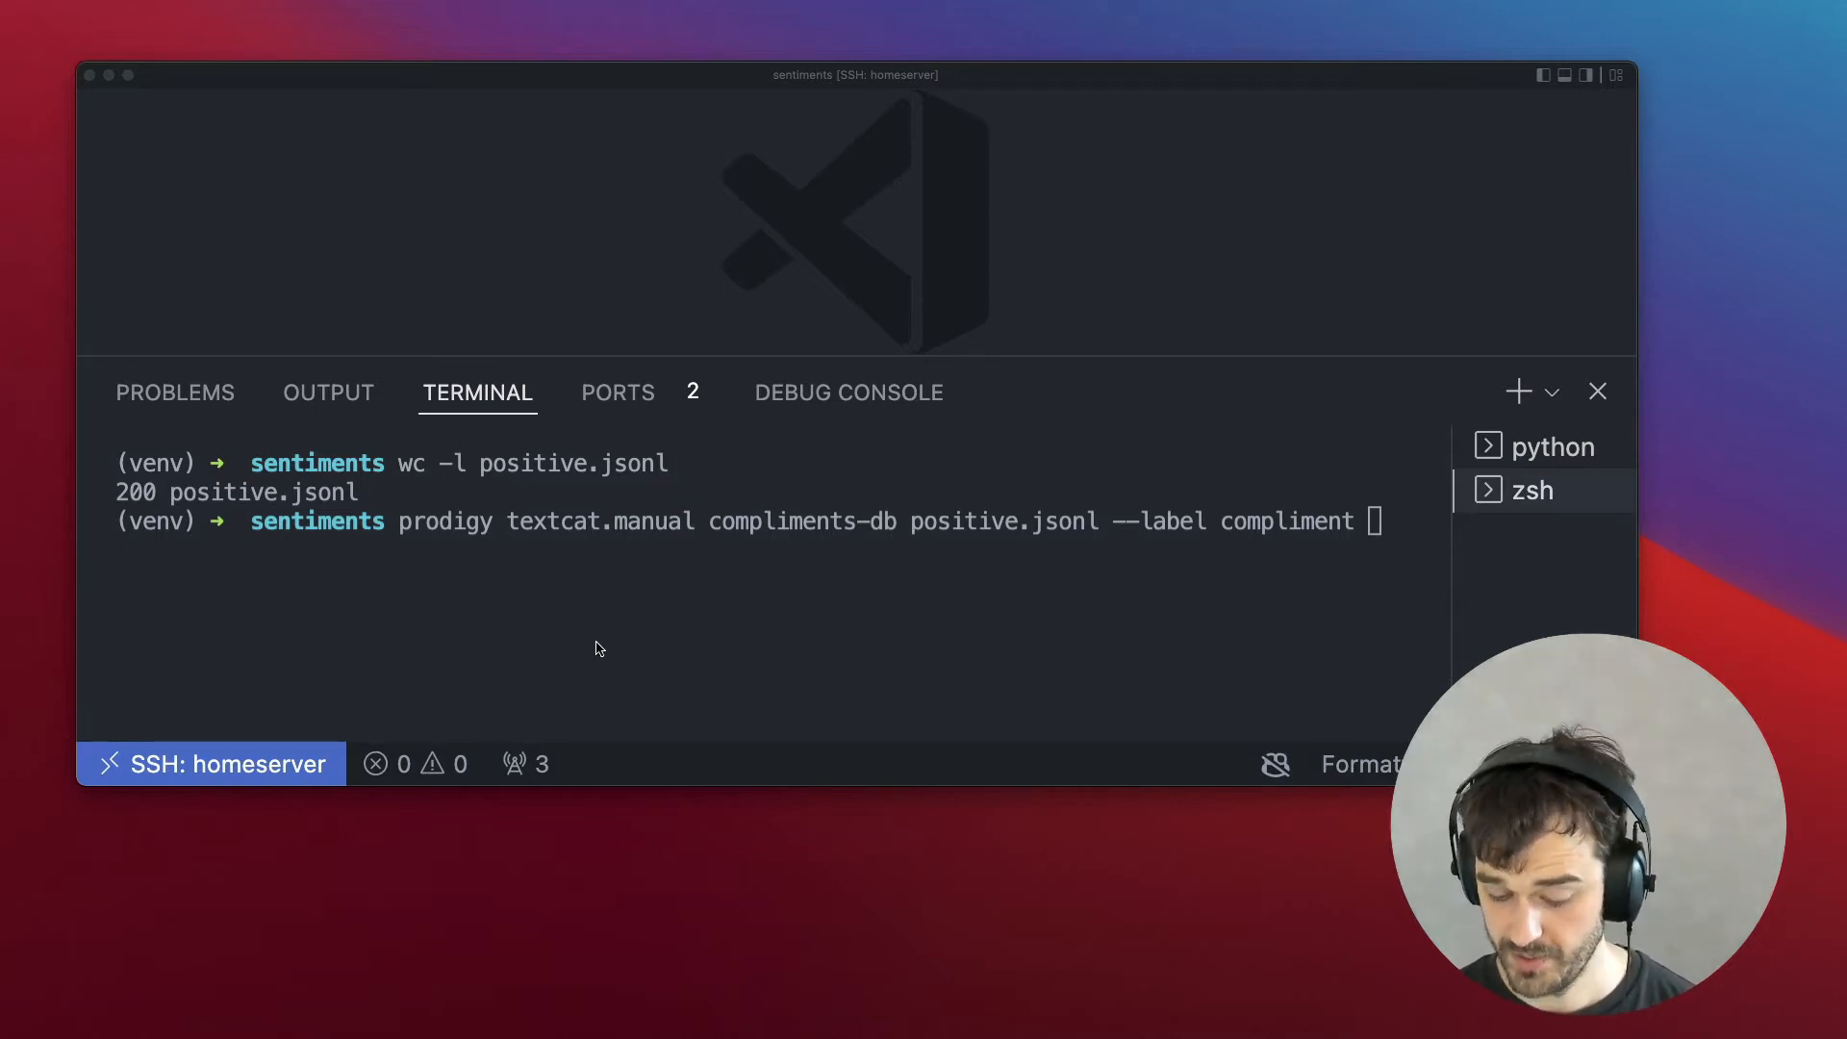
pyautogui.moveTo(621, 569)
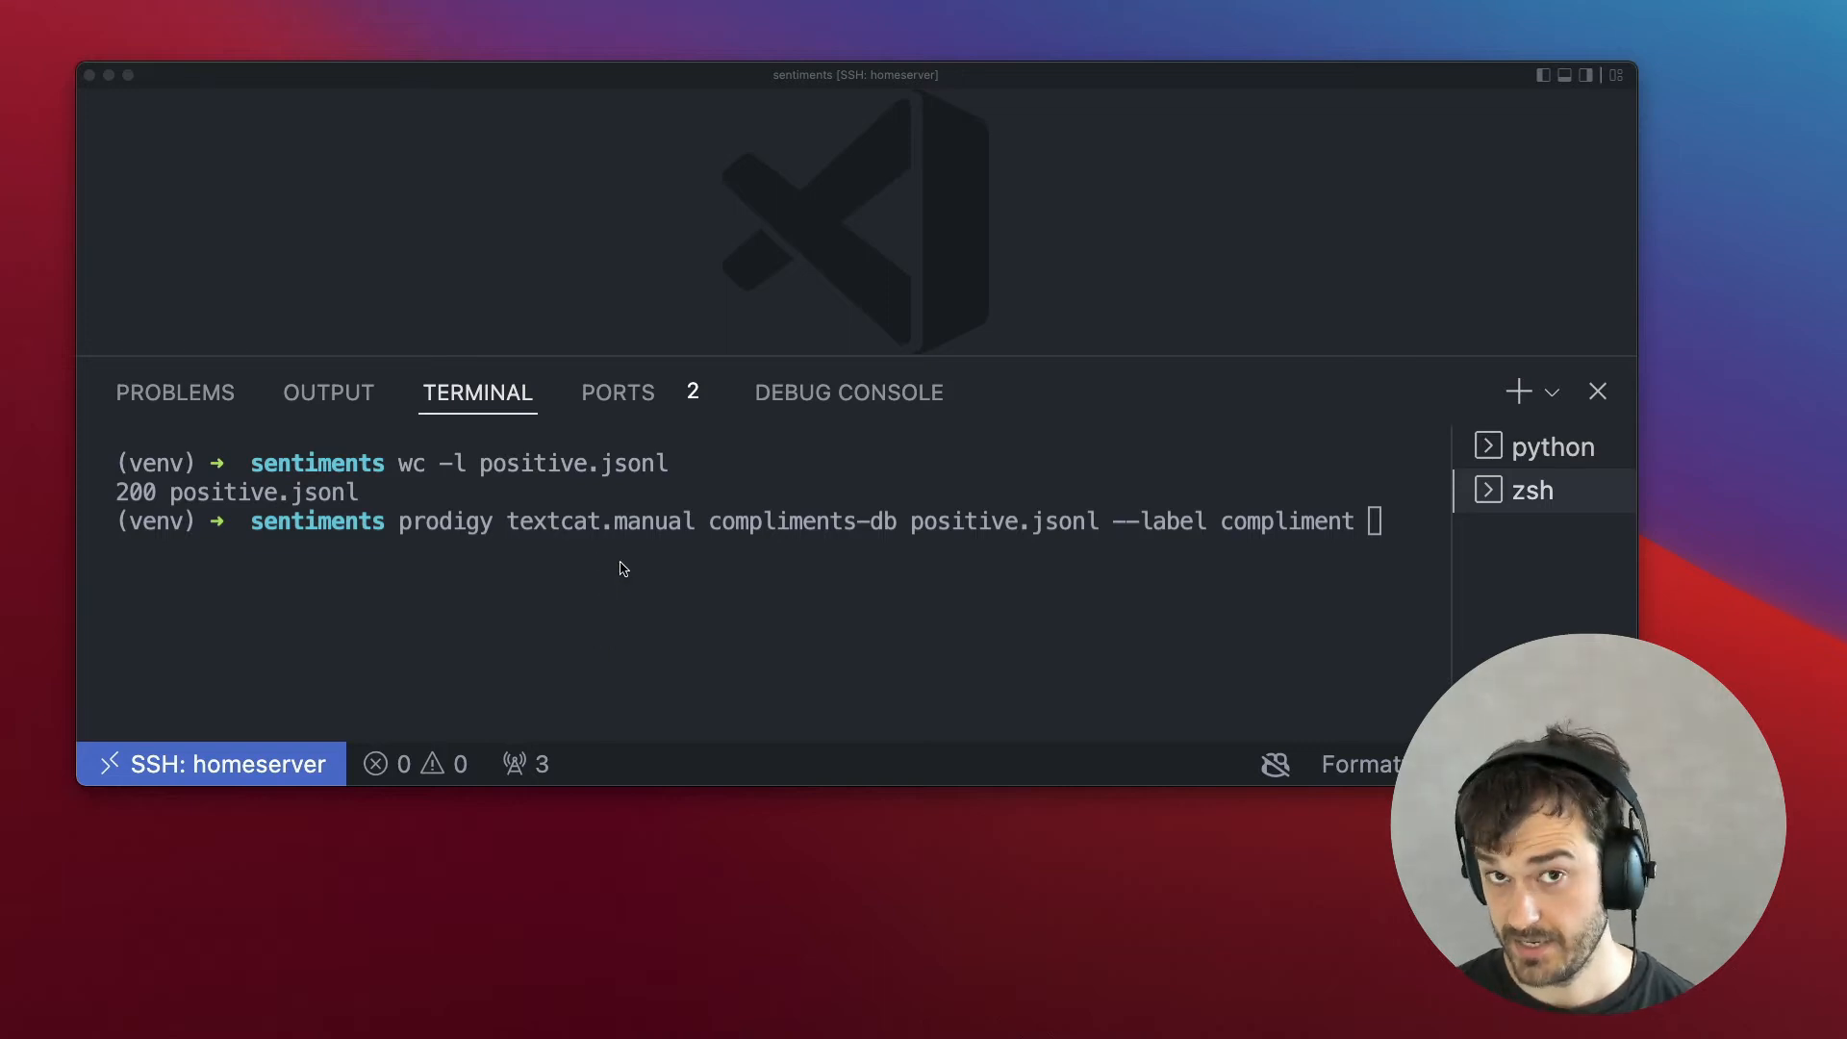
pyautogui.moveTo(700, 508)
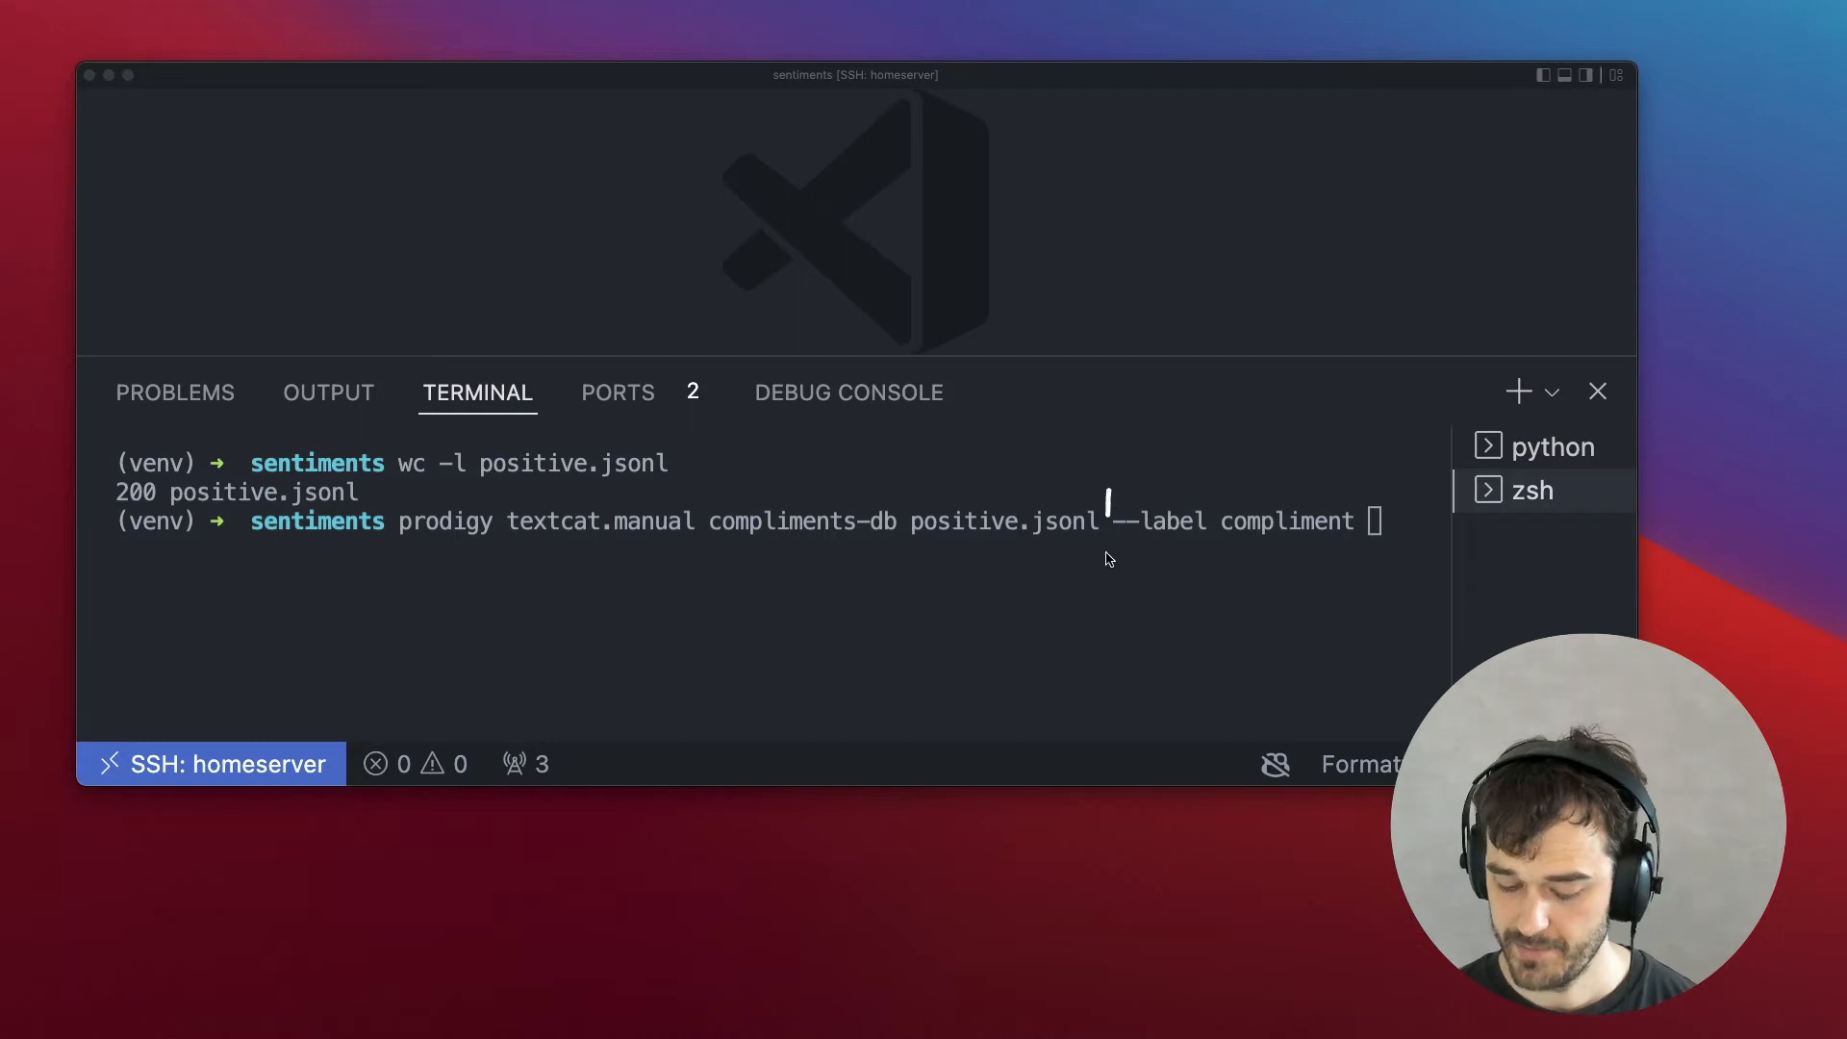
pyautogui.moveTo(1120, 477)
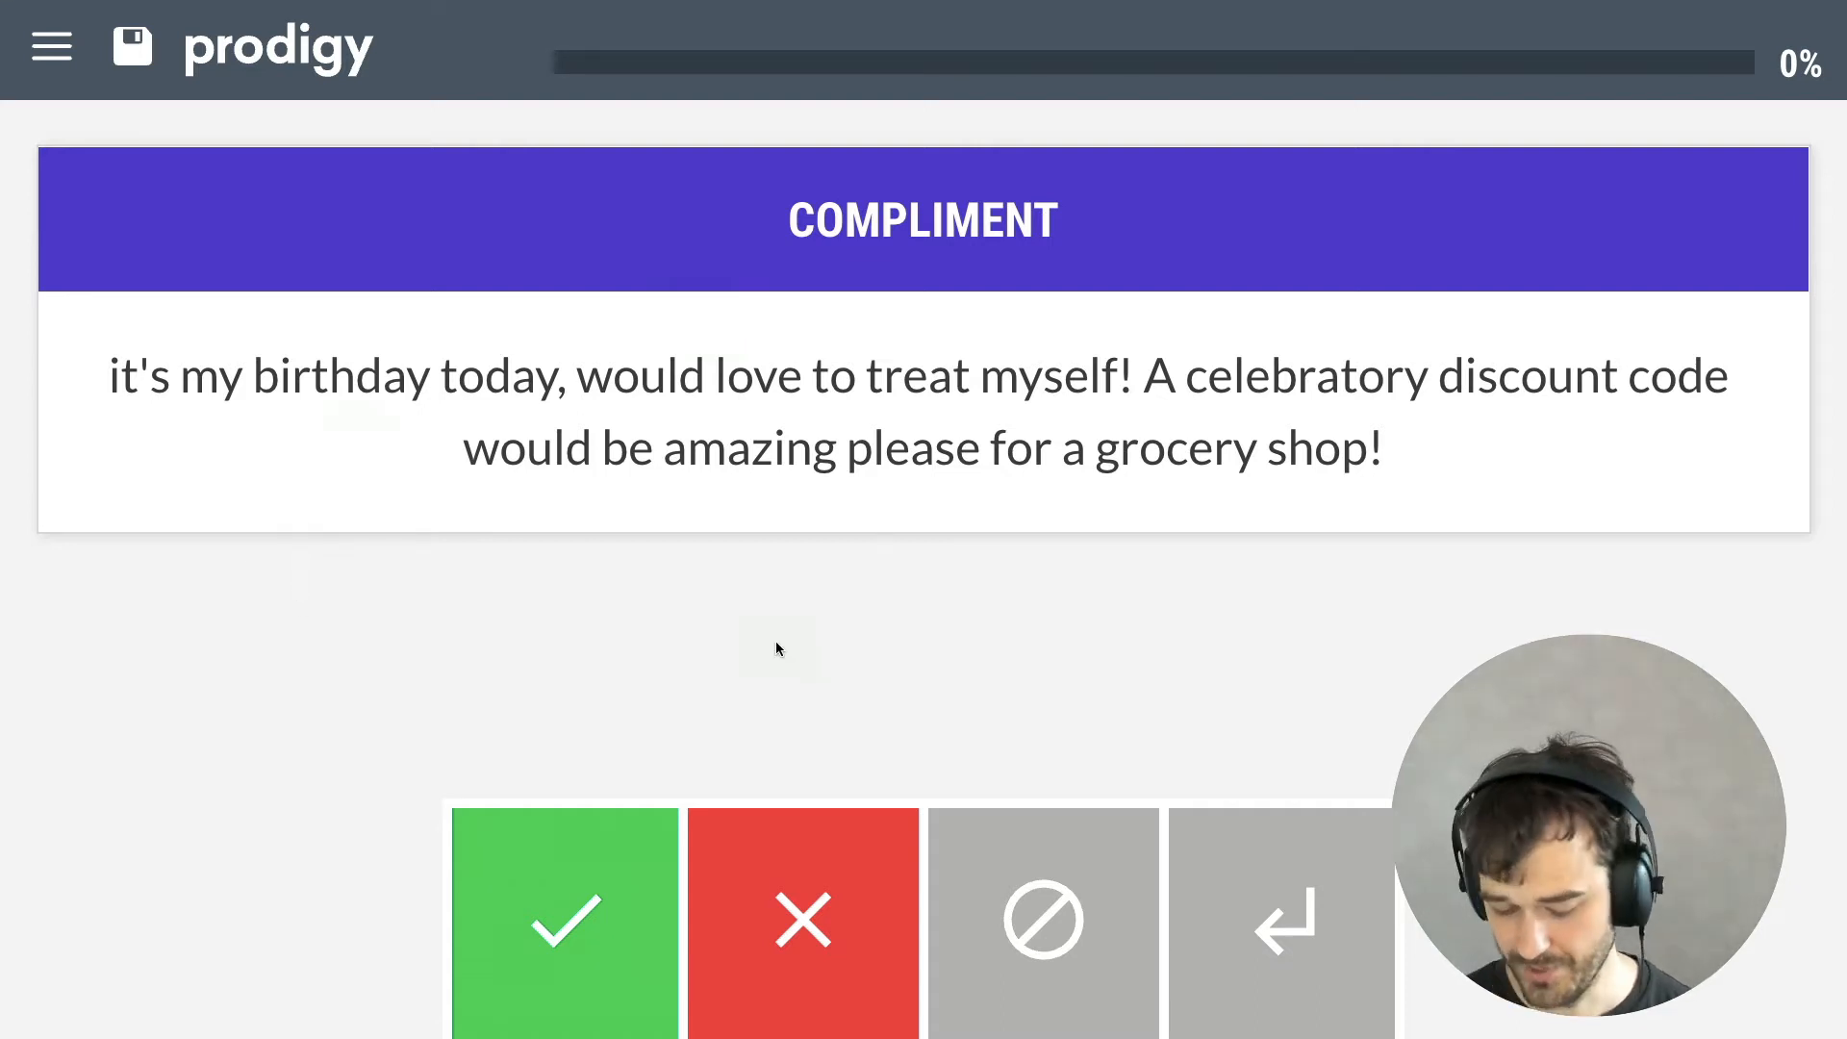
pyautogui.moveTo(806, 718)
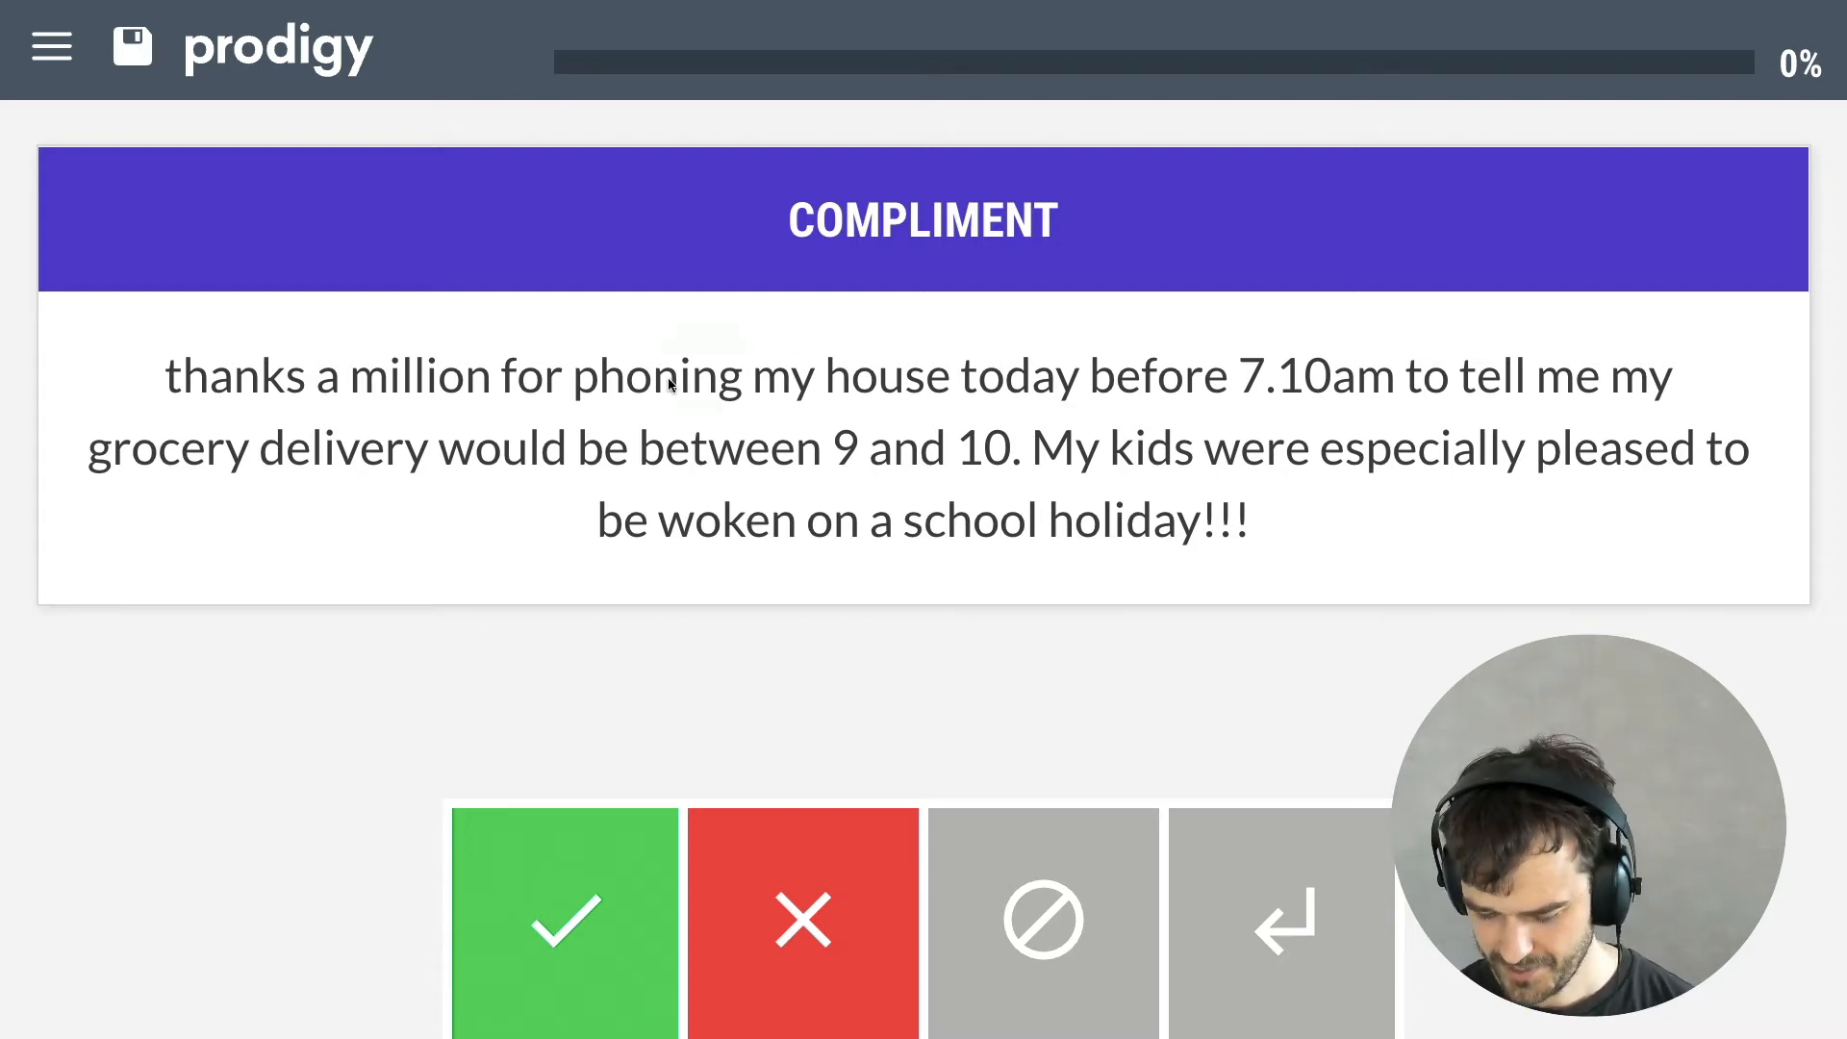
# - Judge the incoming COMPLIMENT texts up to the grocery-delivery complaint
pyautogui.moveTo(1231, 412); pyautogui.dragTo(1402, 406)
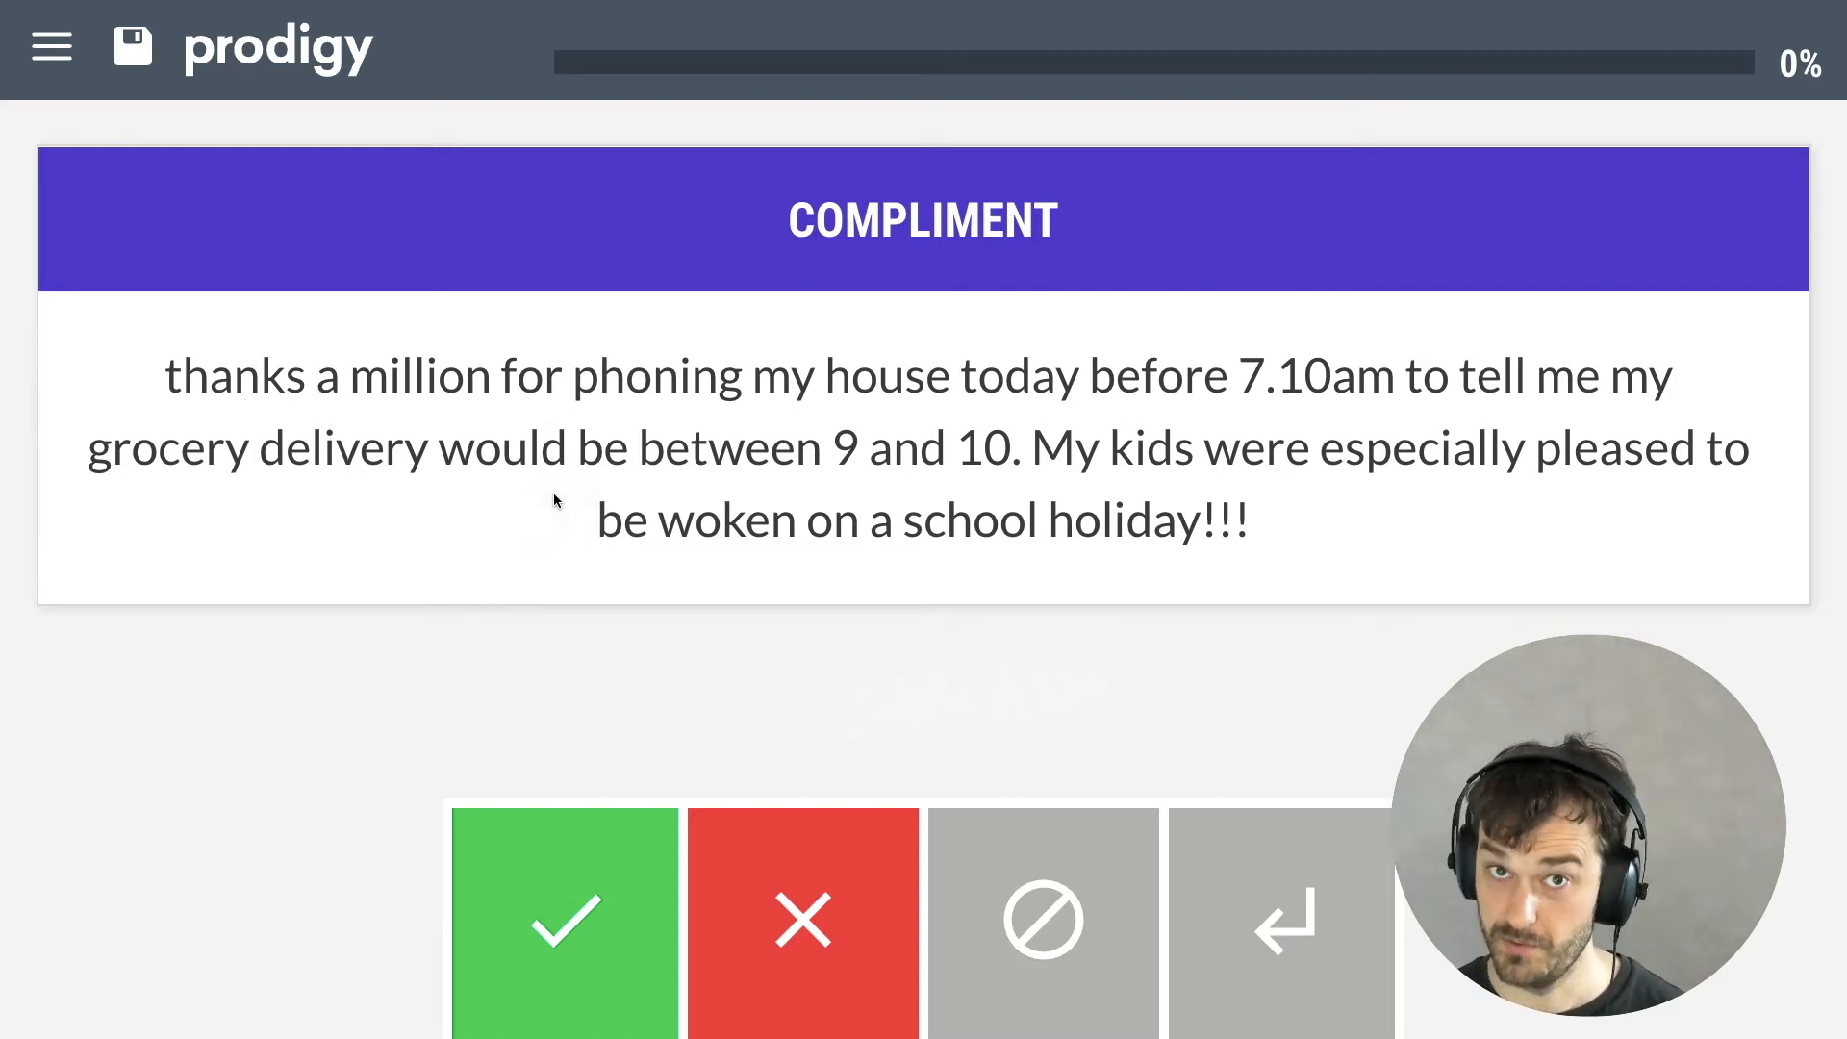
pyautogui.click(564, 922)
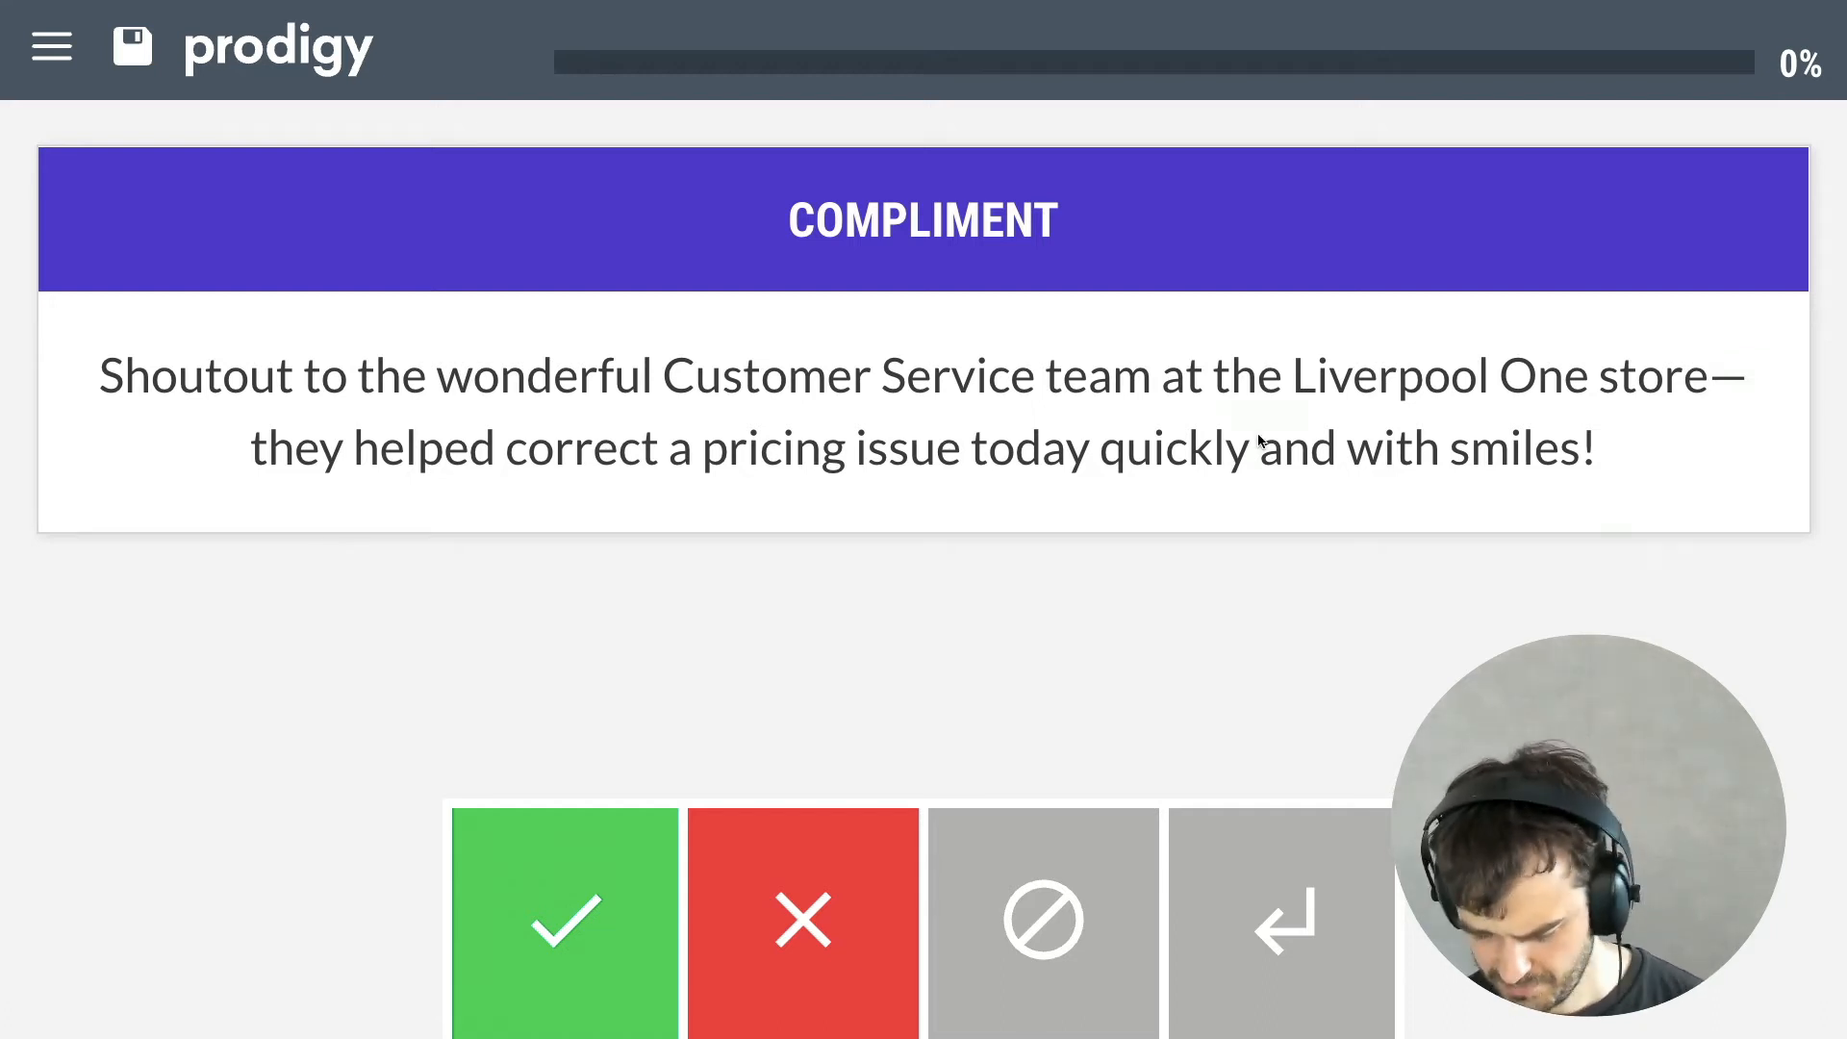
pyautogui.moveTo(1219, 506)
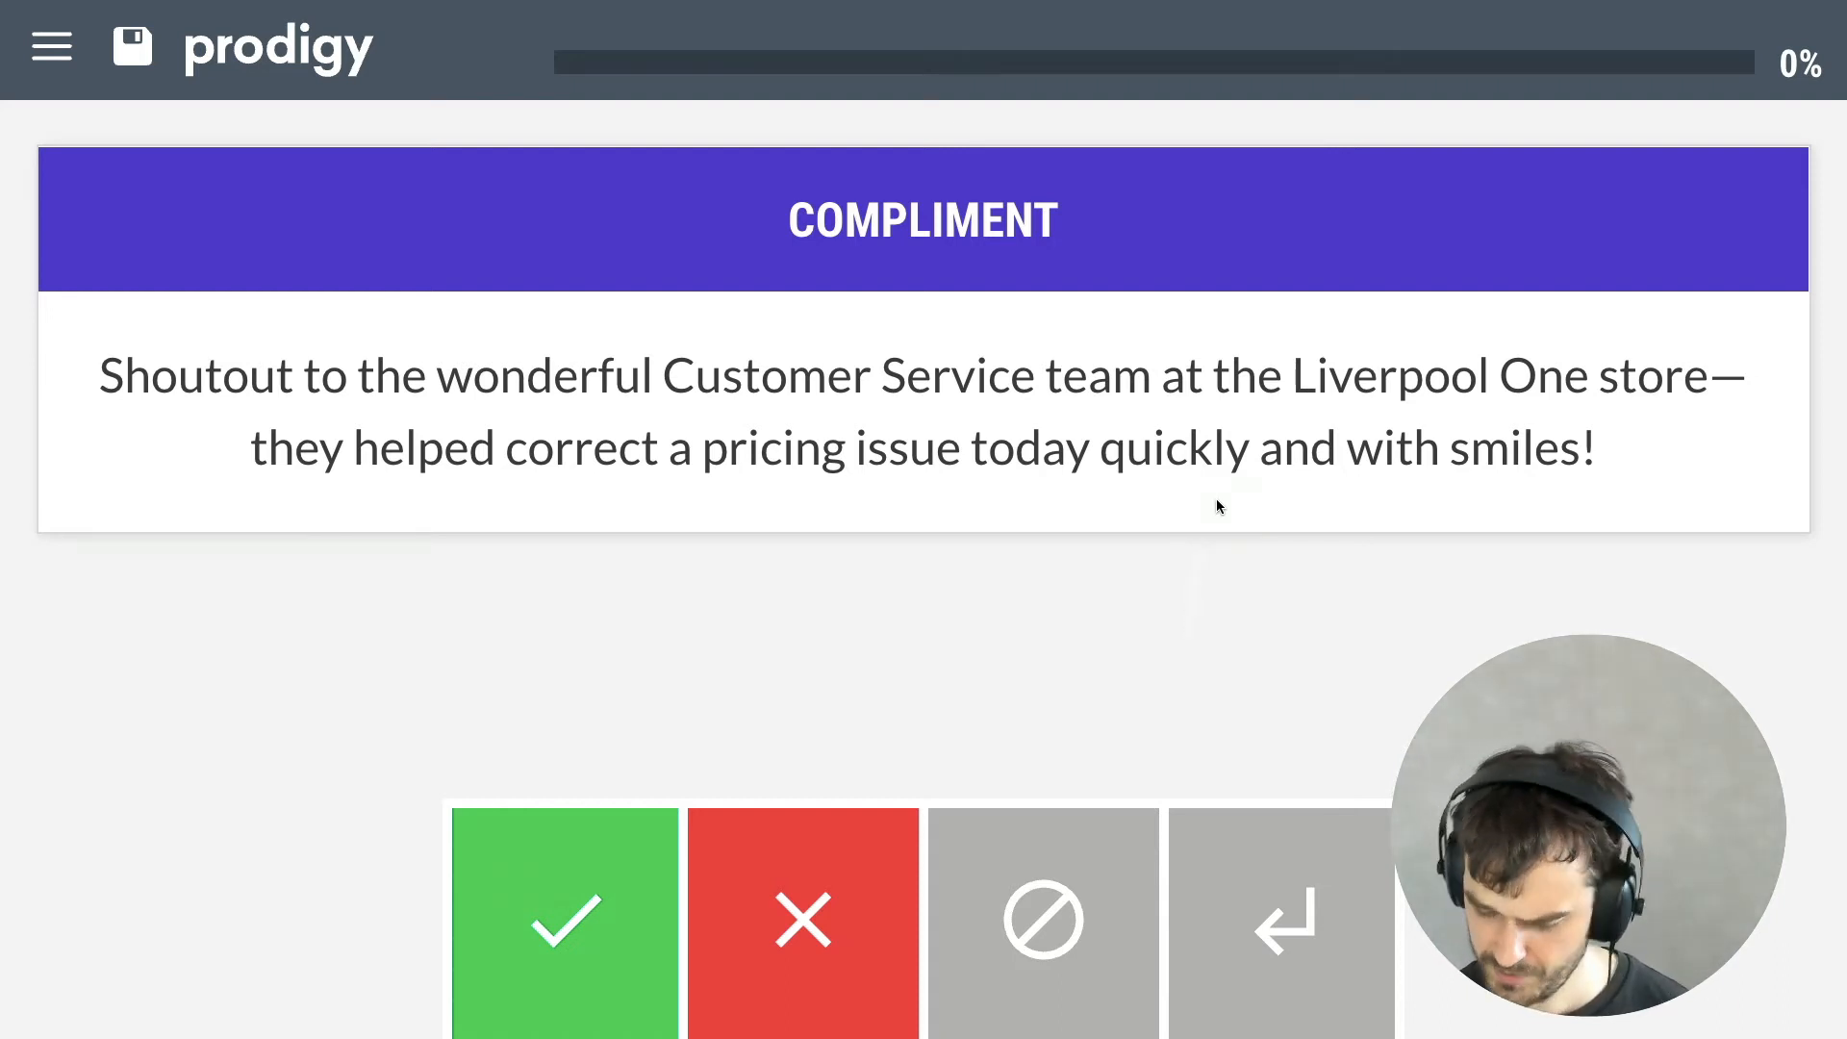
# - Judge the Liverpool One shoutout and triple cooked chips praise until the stream runs out
pyautogui.click(563, 922)
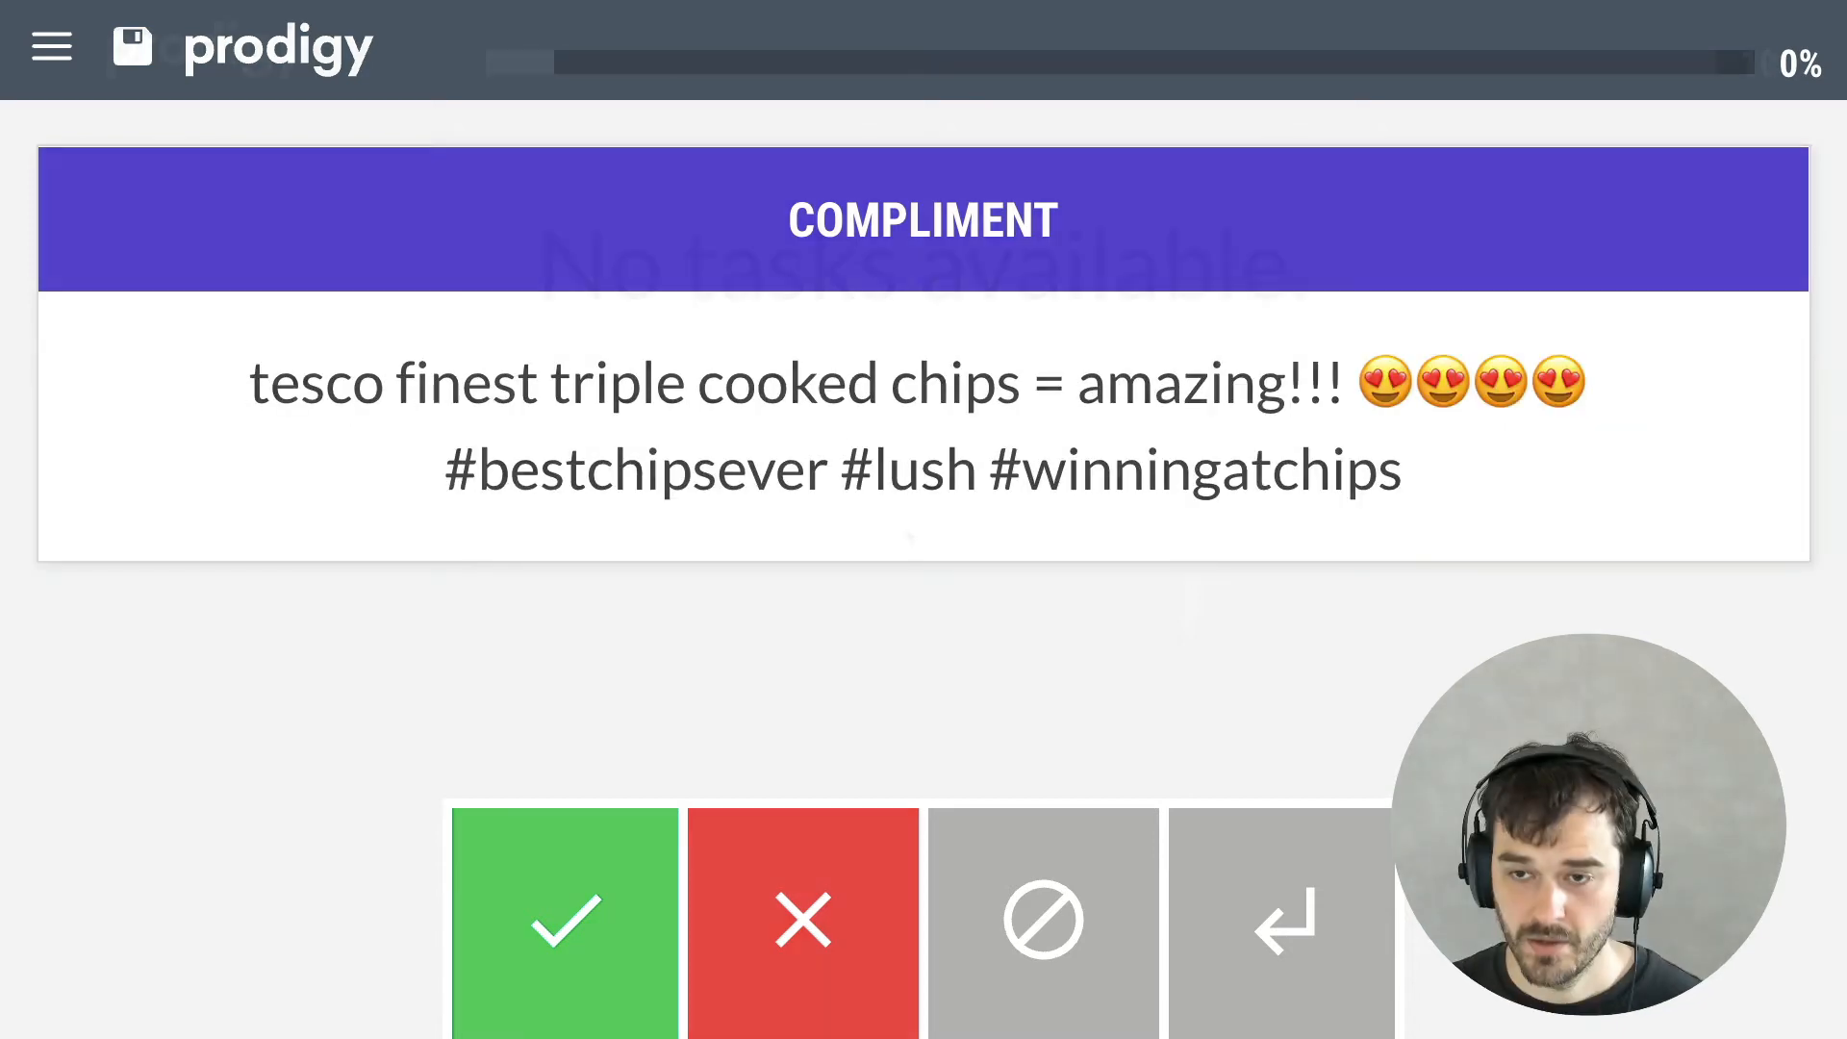
pyautogui.click(564, 922)
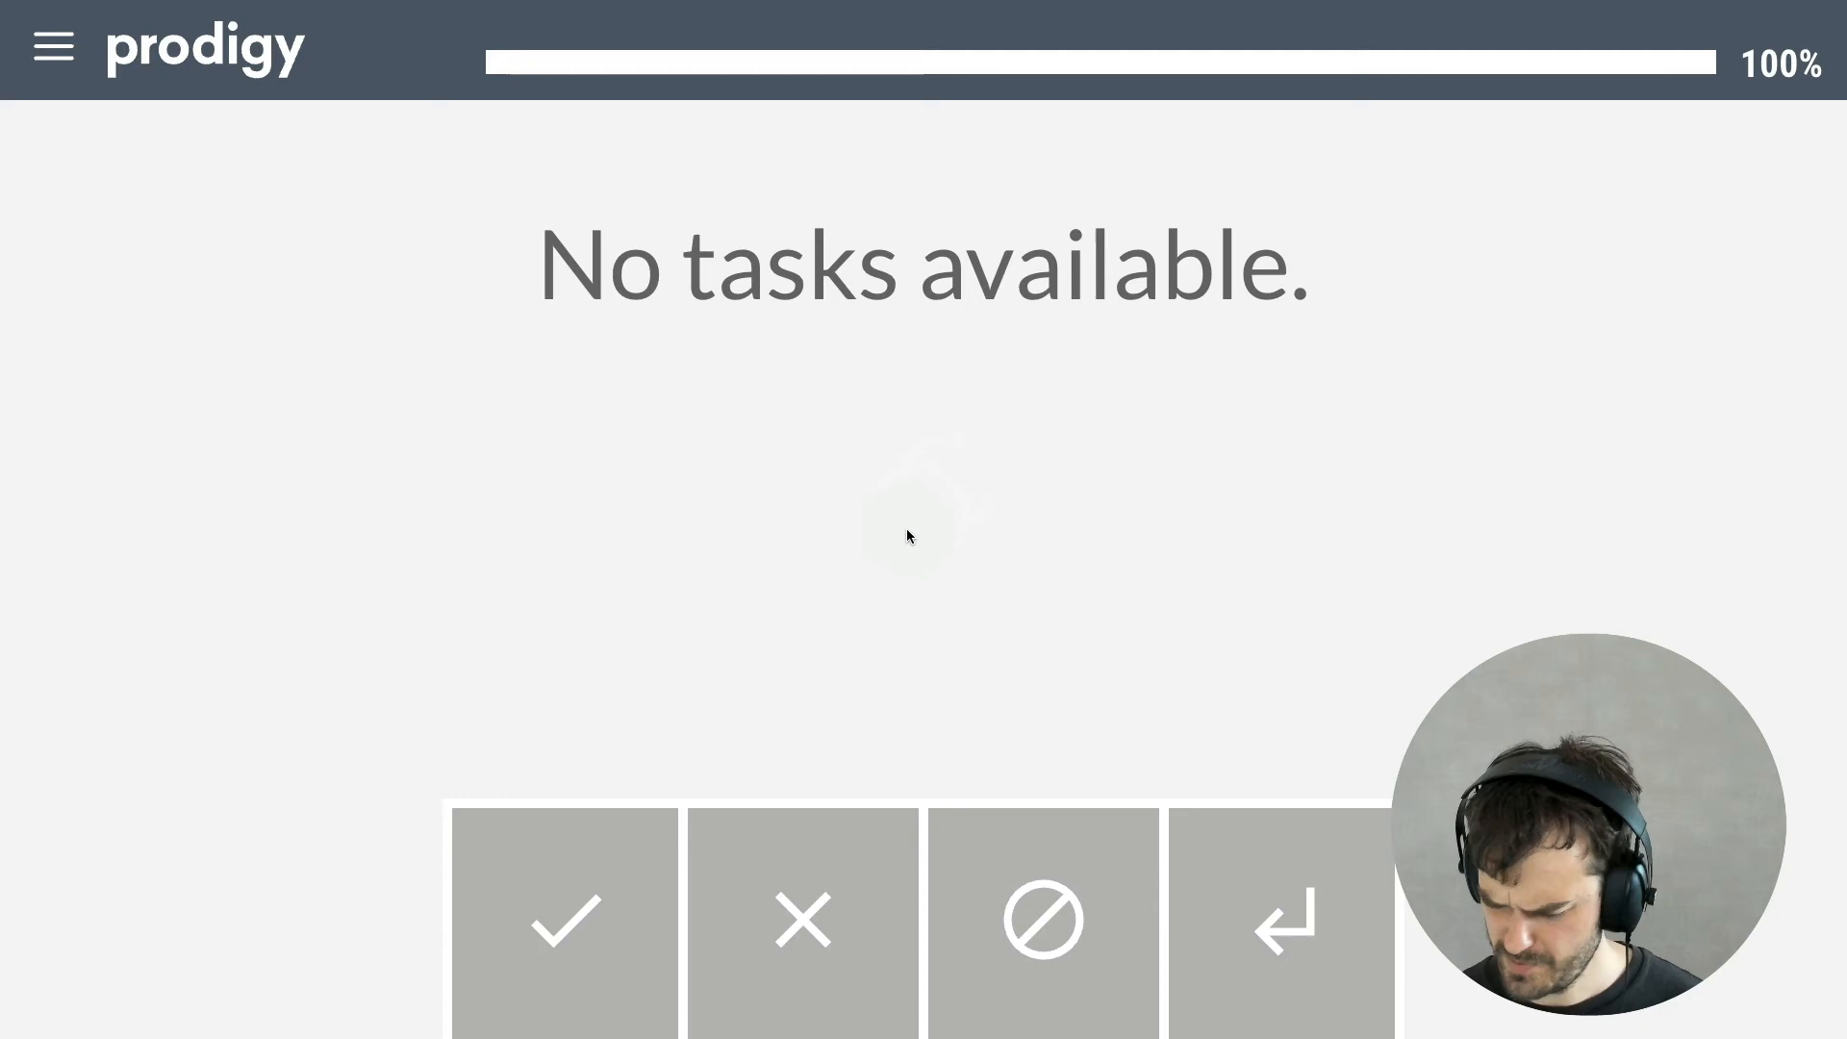
pyautogui.moveTo(904, 500)
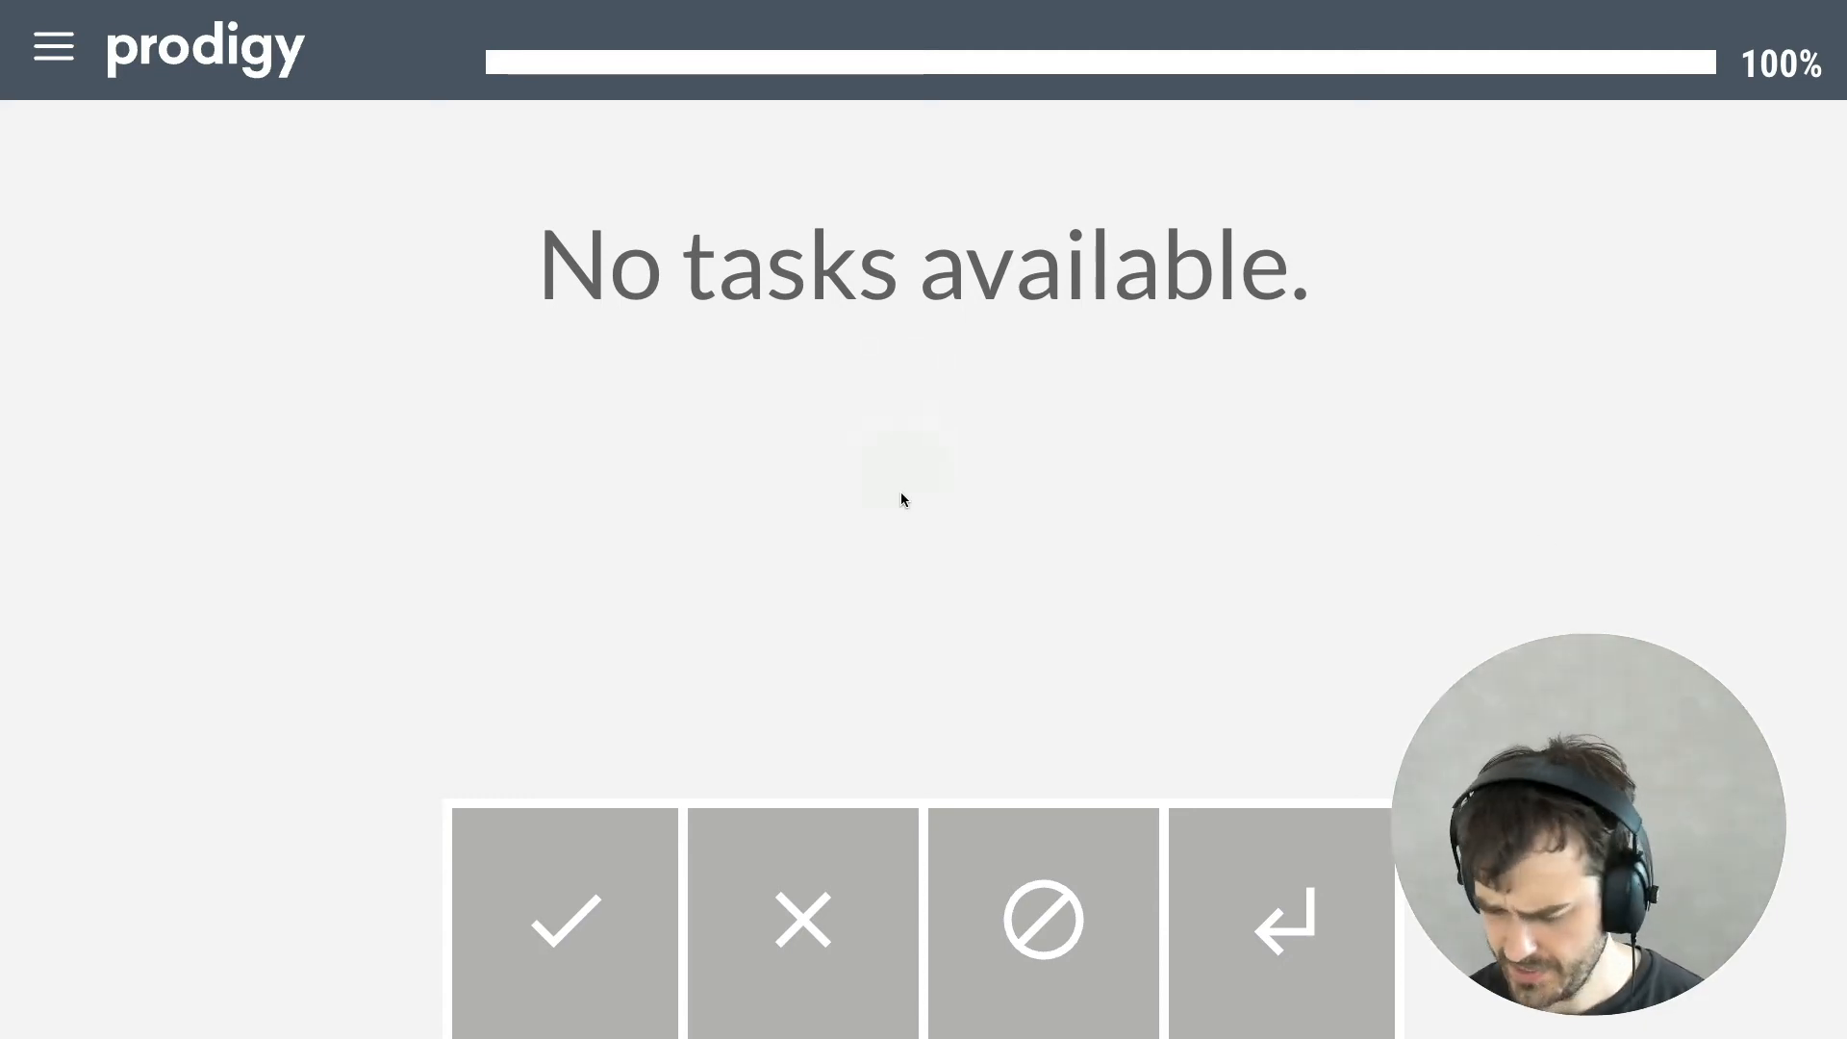
pyautogui.moveTo(942, 366)
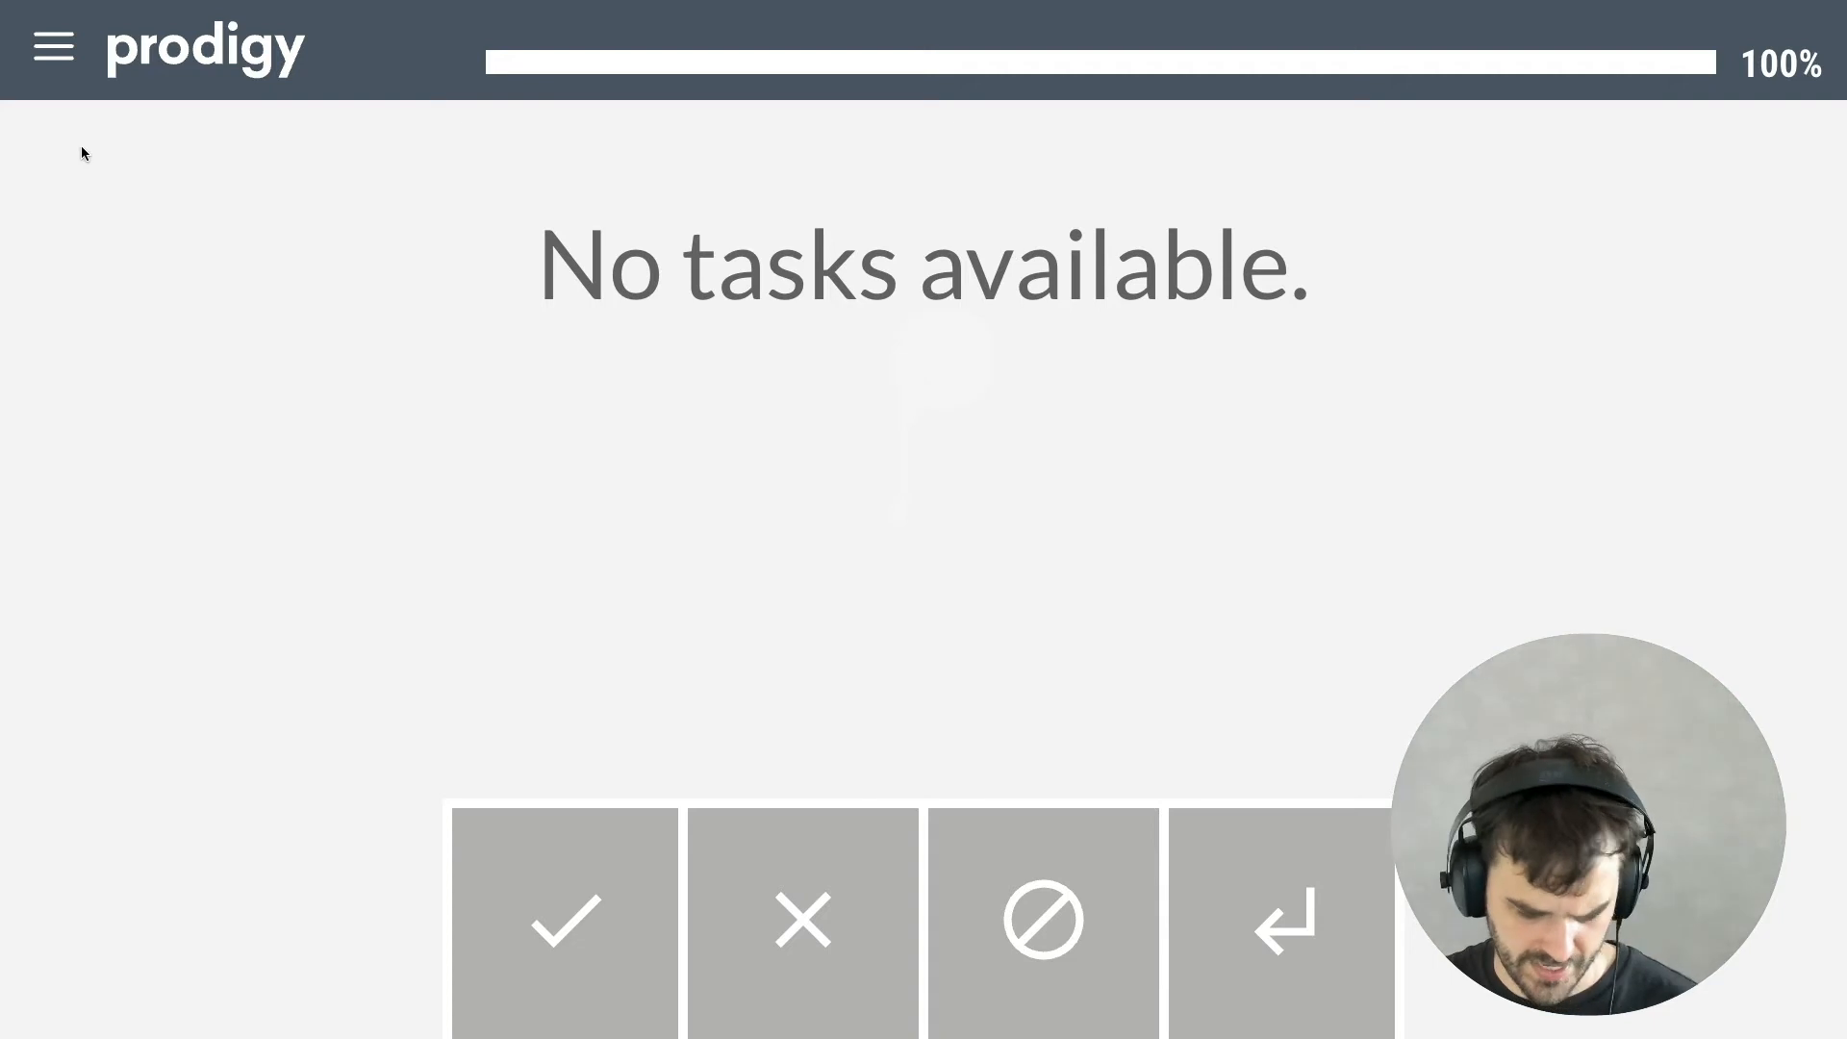
# - Show the project summary: 200 annotated, 153 accepted, 47 rejected, 0 ignored
pyautogui.click(50, 46)
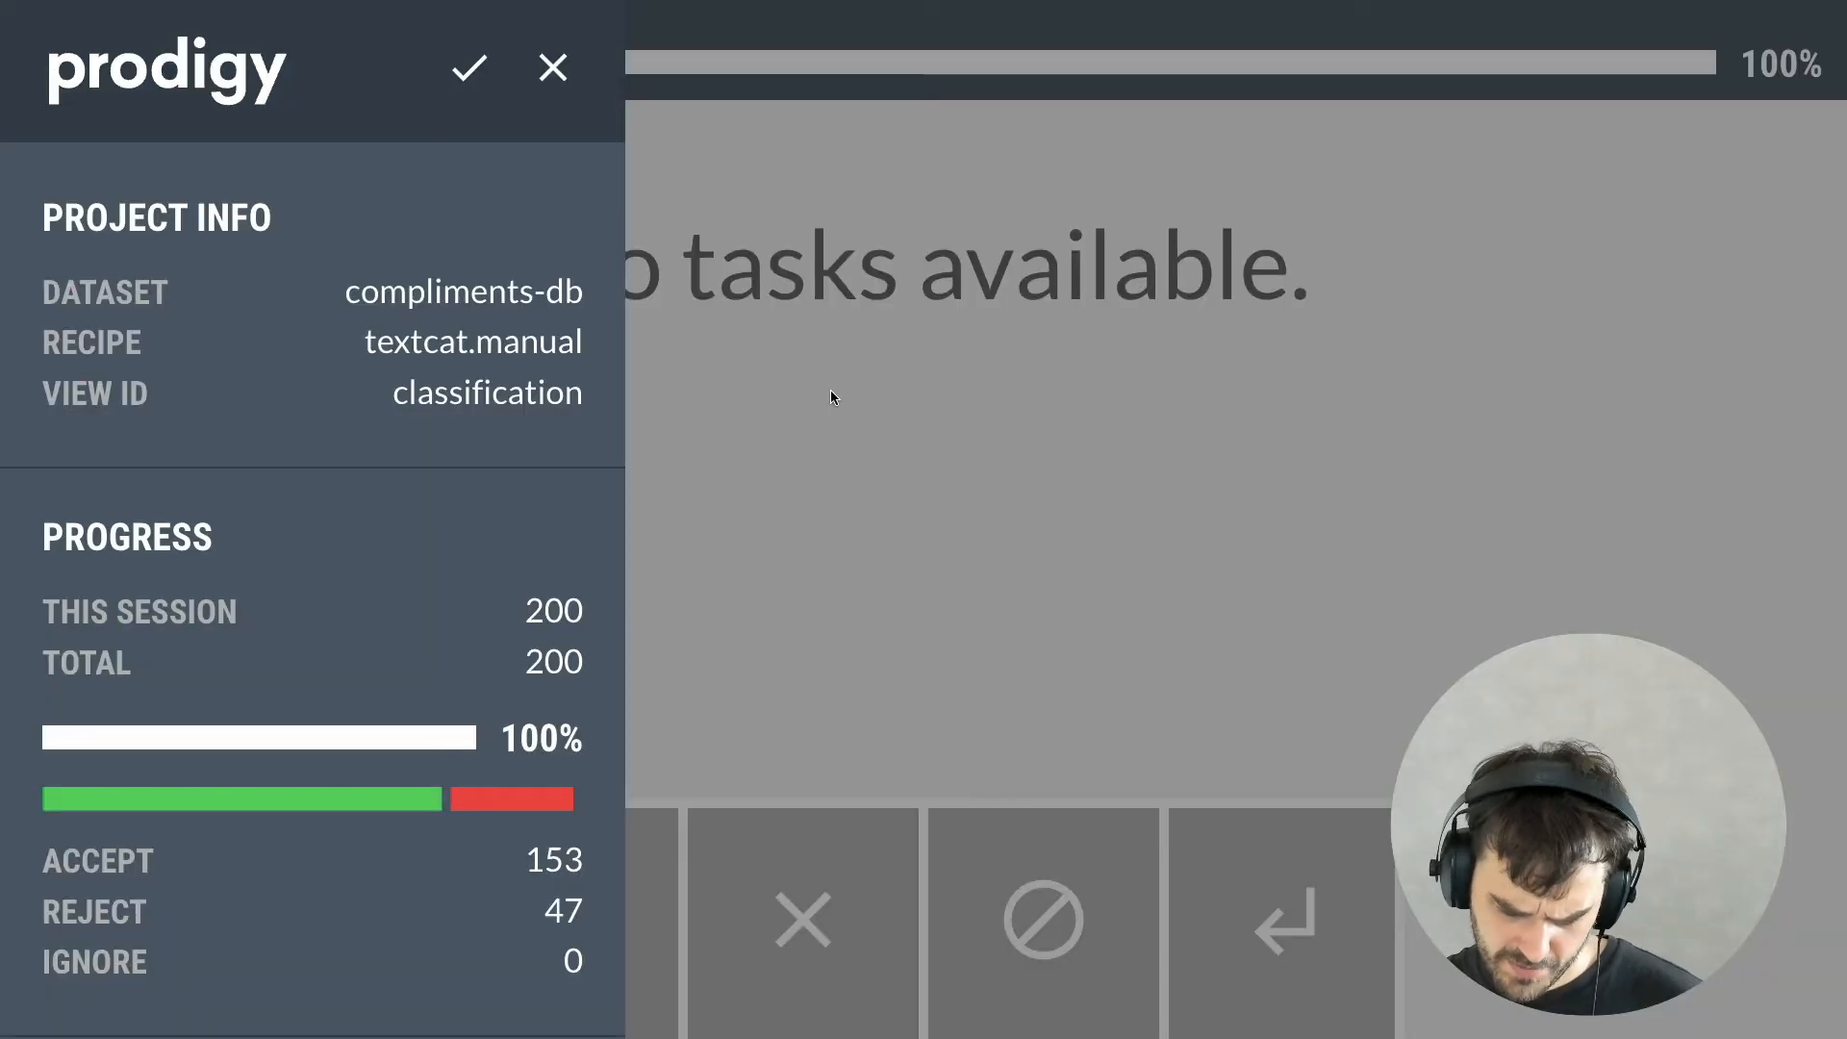
pyautogui.moveTo(977, 385)
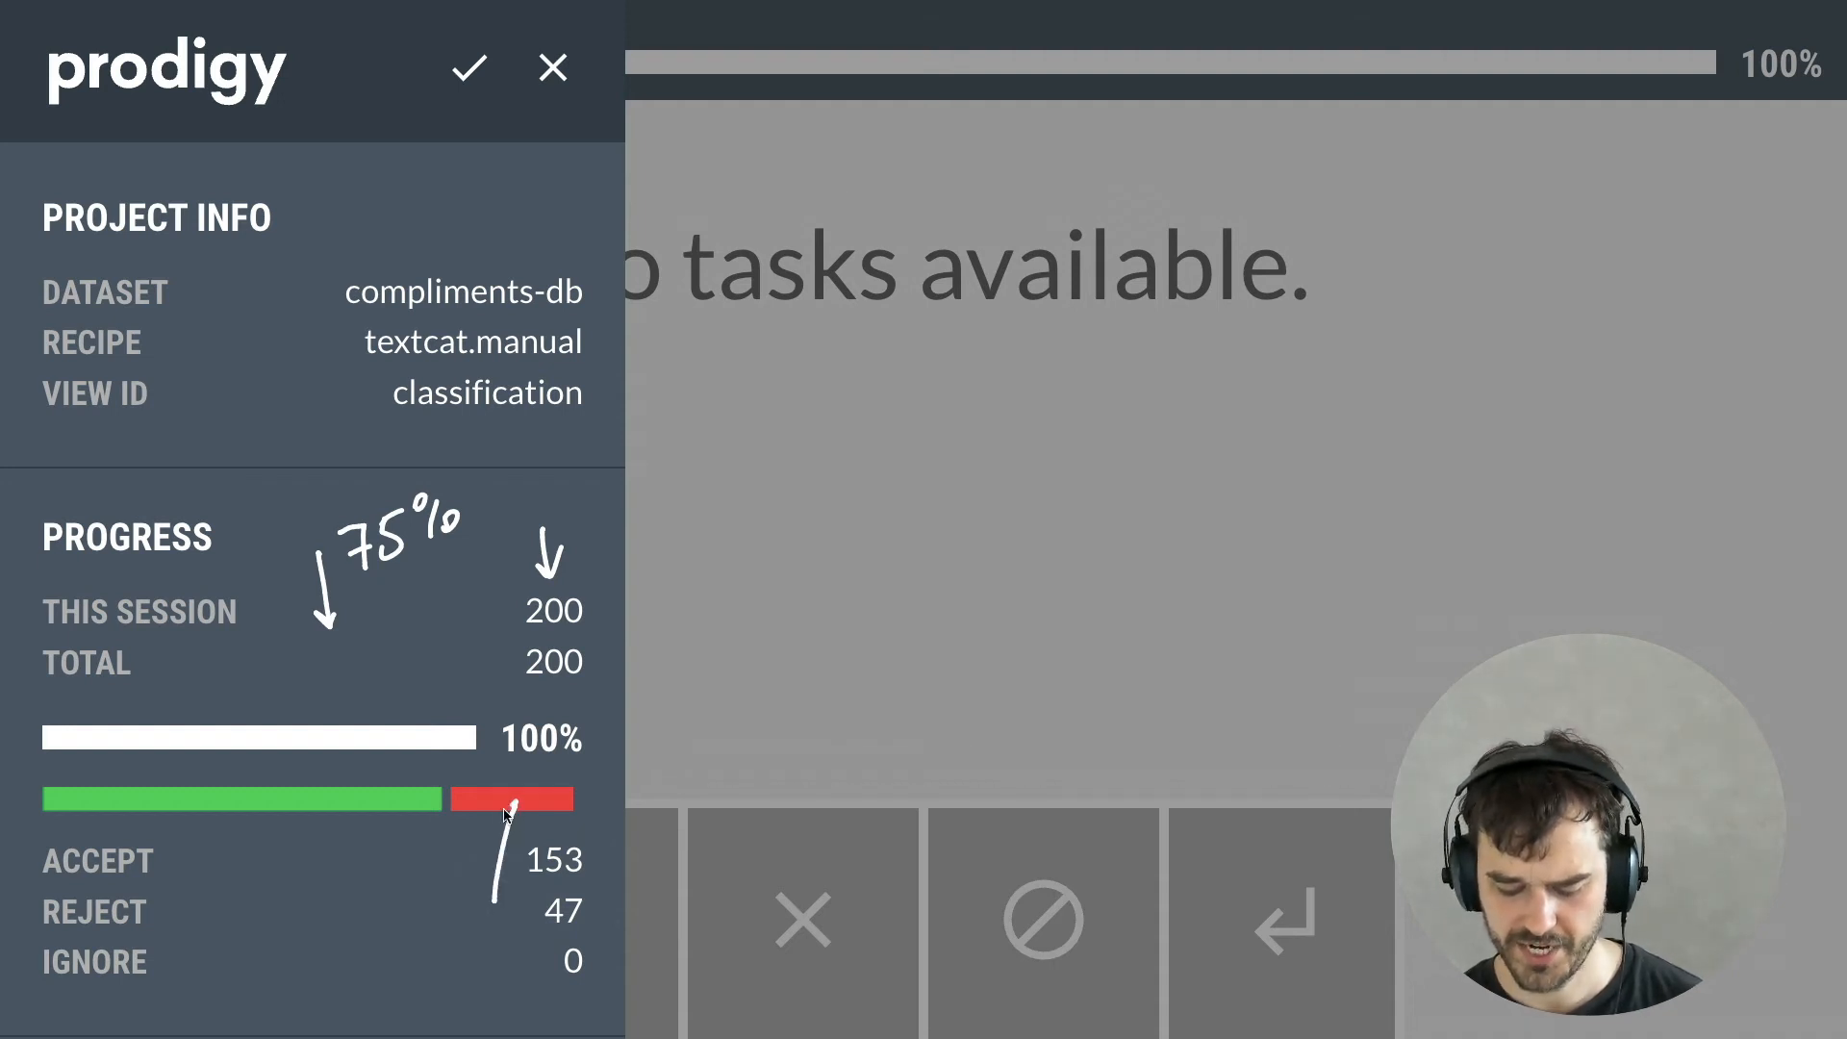
pyautogui.moveTo(999, 754)
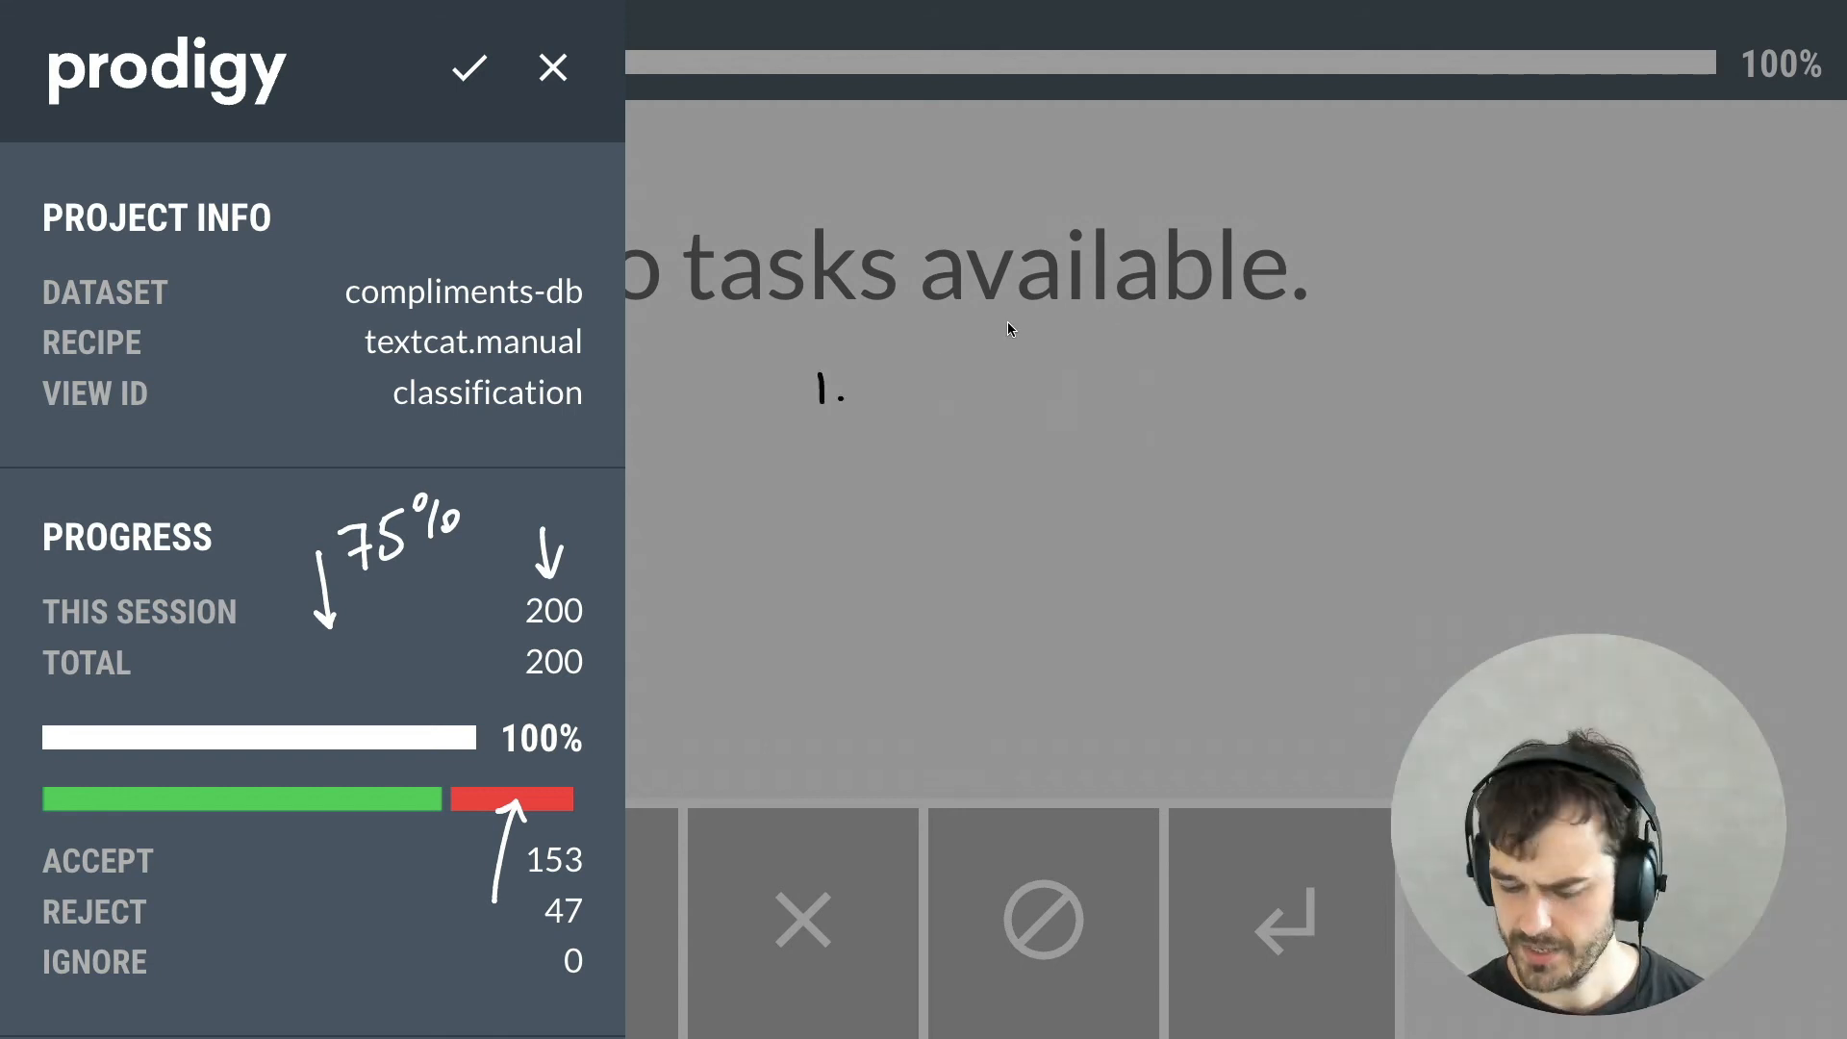
pyautogui.moveTo(901, 377)
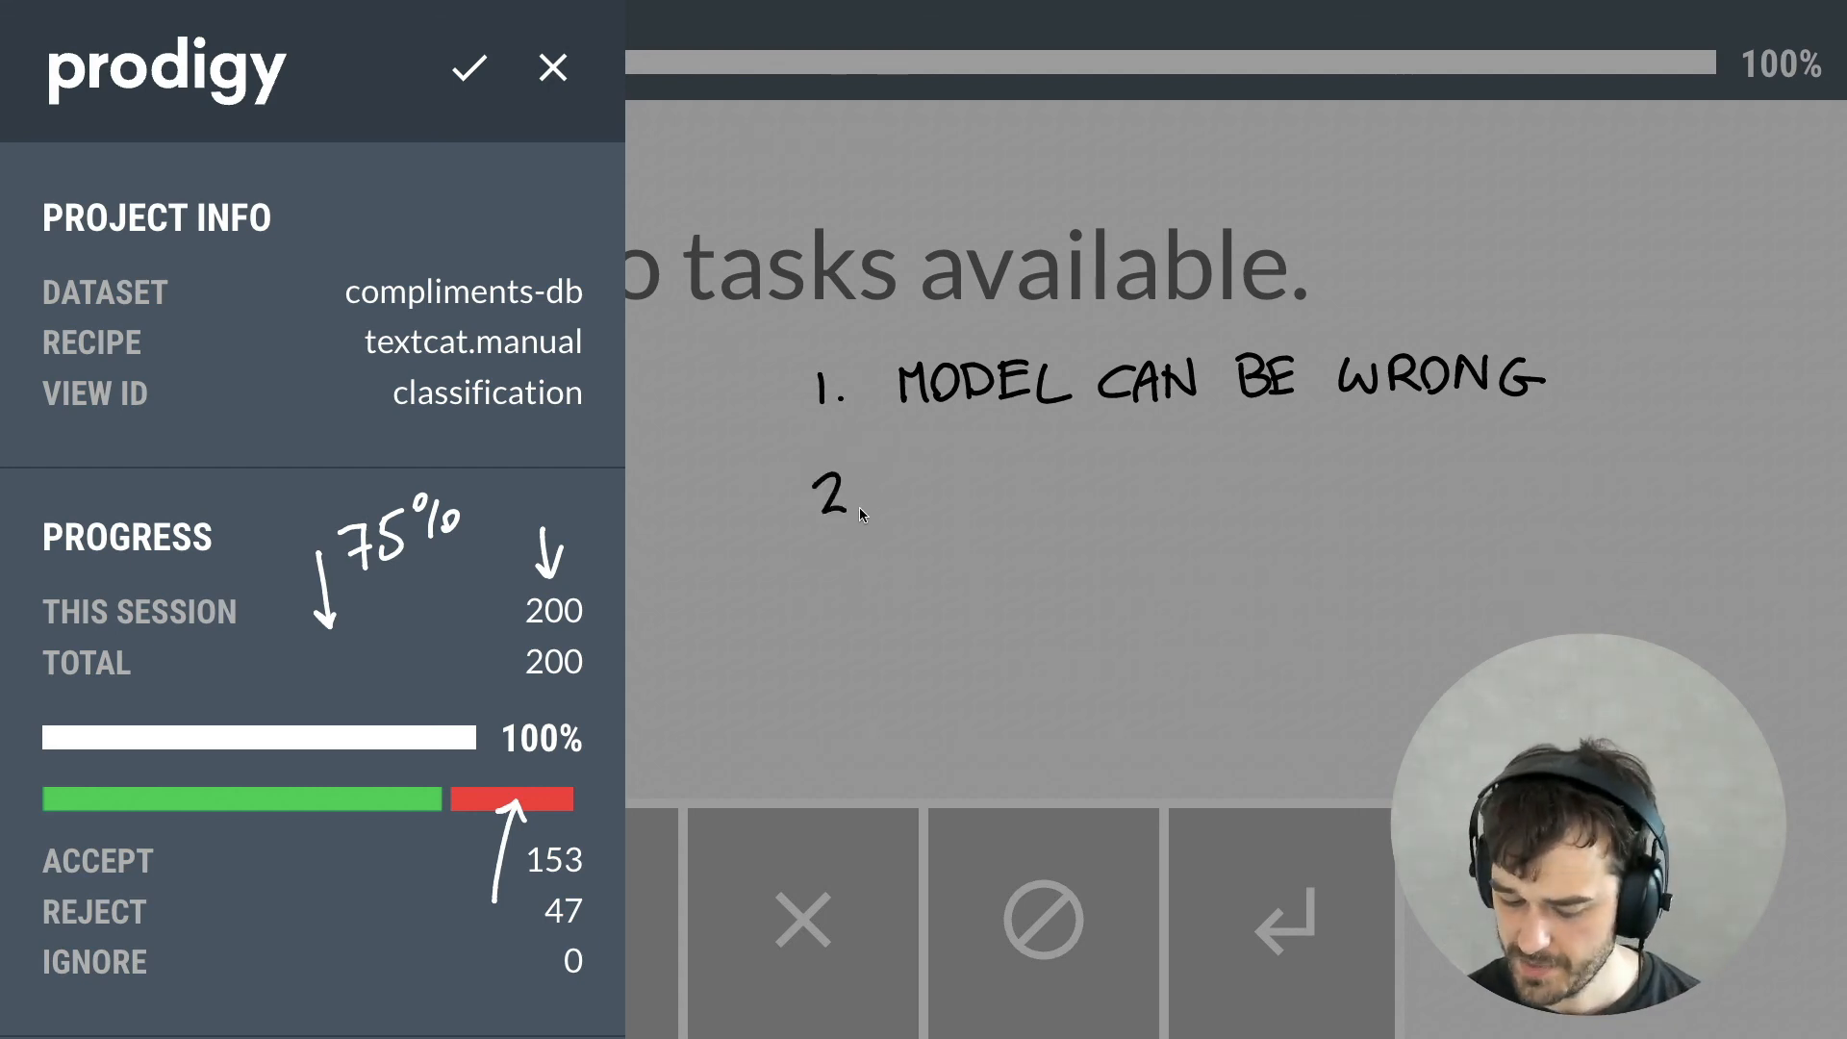
# - Write the caveats list ending with BIAS and underline BIAS
pyautogui.write('MODELS CAN BE HEAVY')
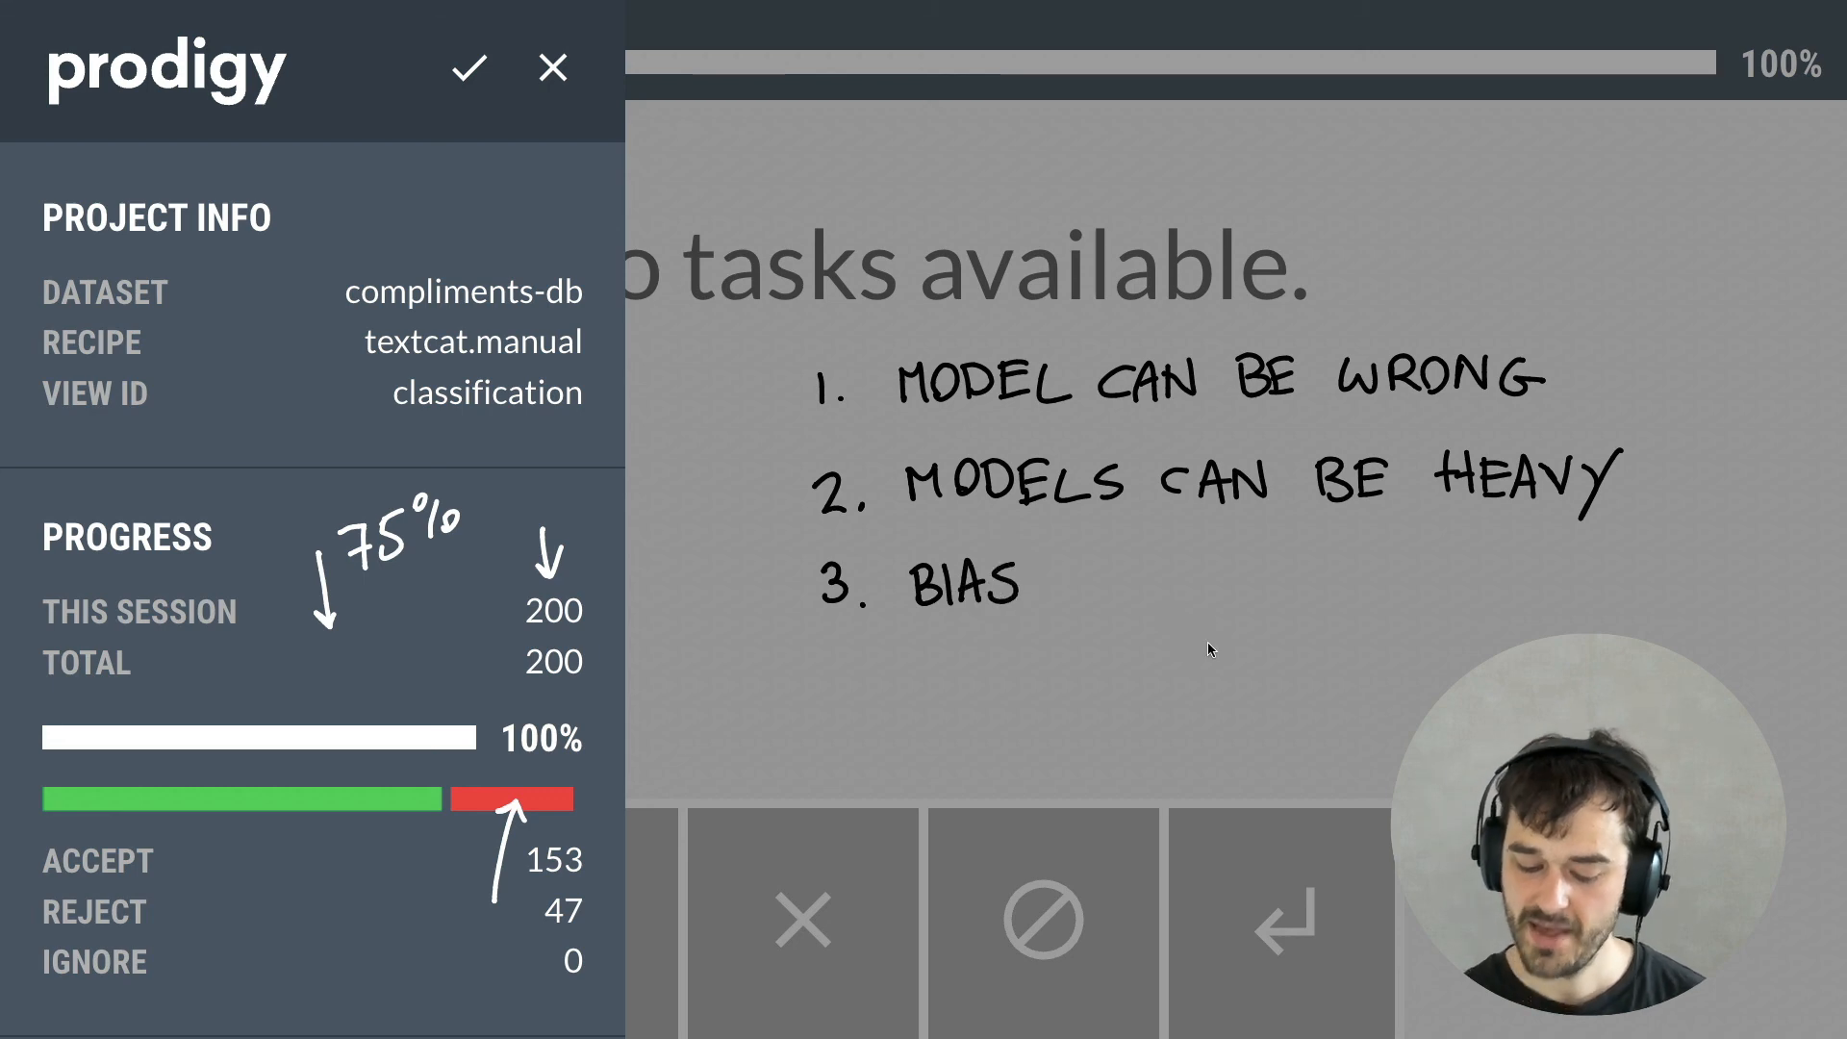
pyautogui.moveTo(1389, 704)
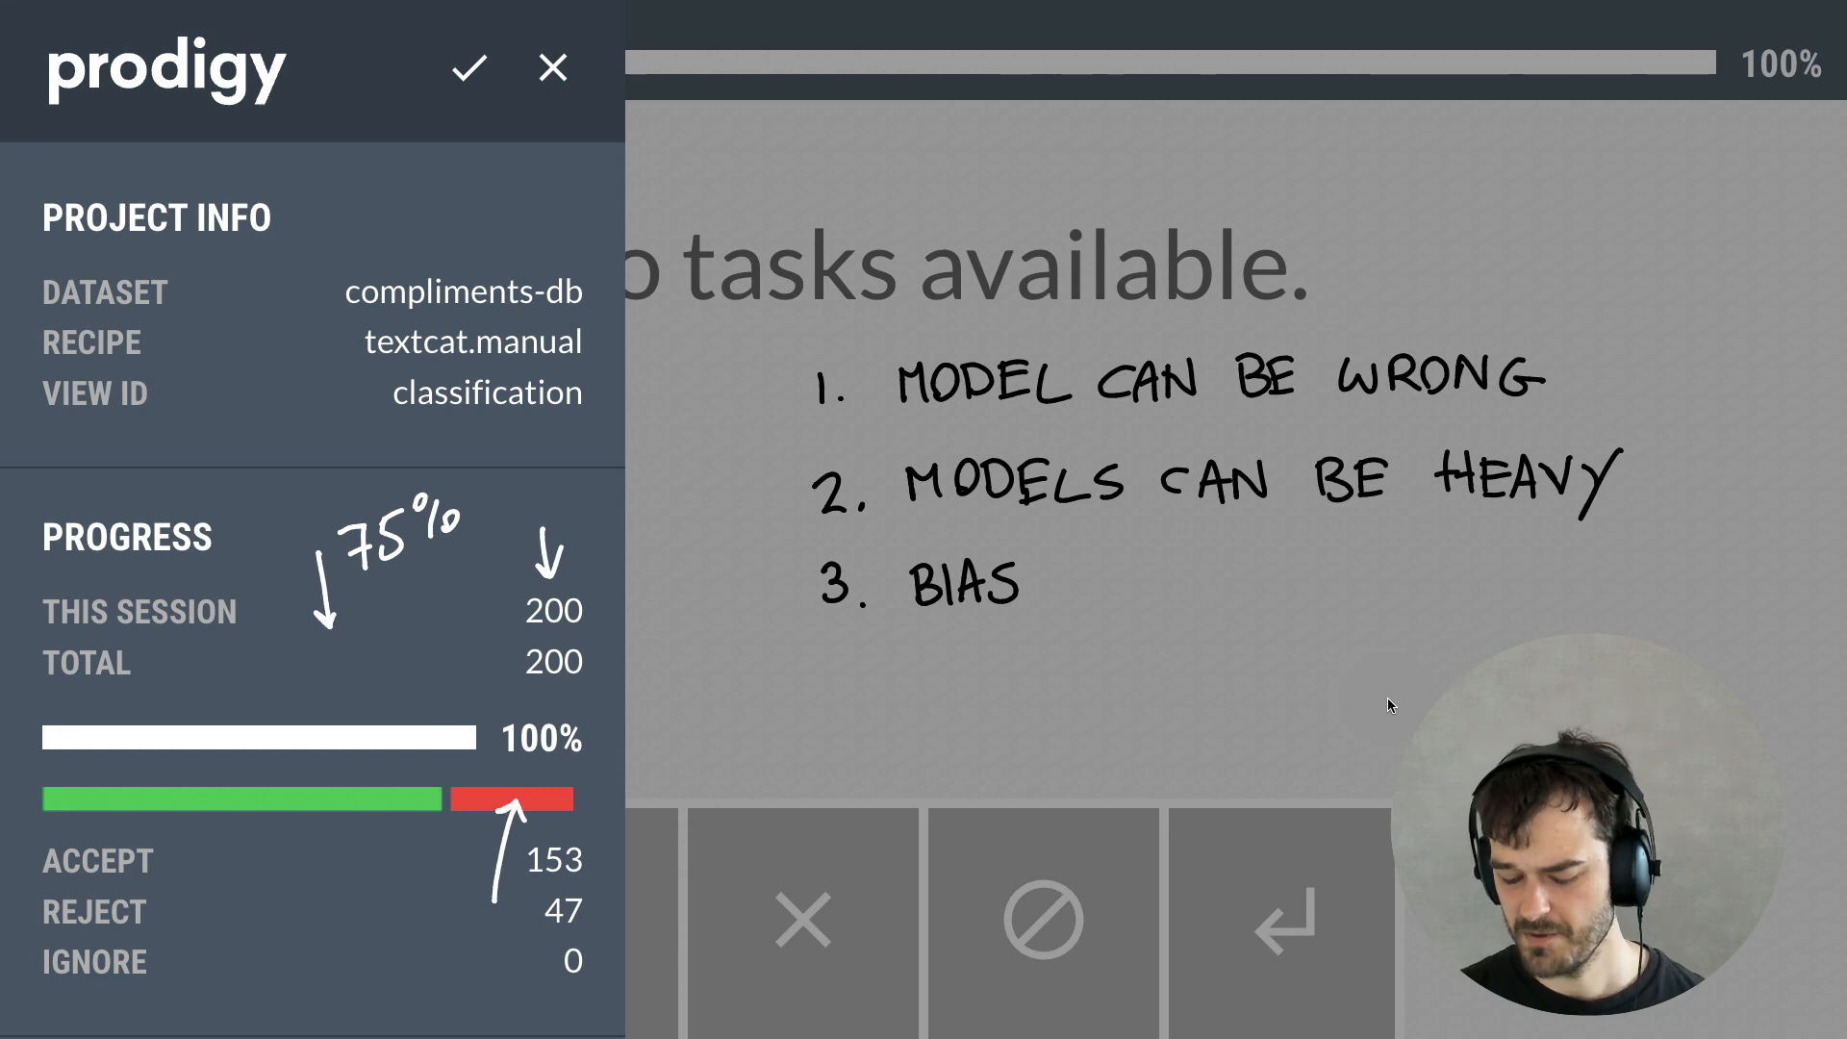
pyautogui.moveTo(910, 637); pyautogui.dragTo(1016, 636)
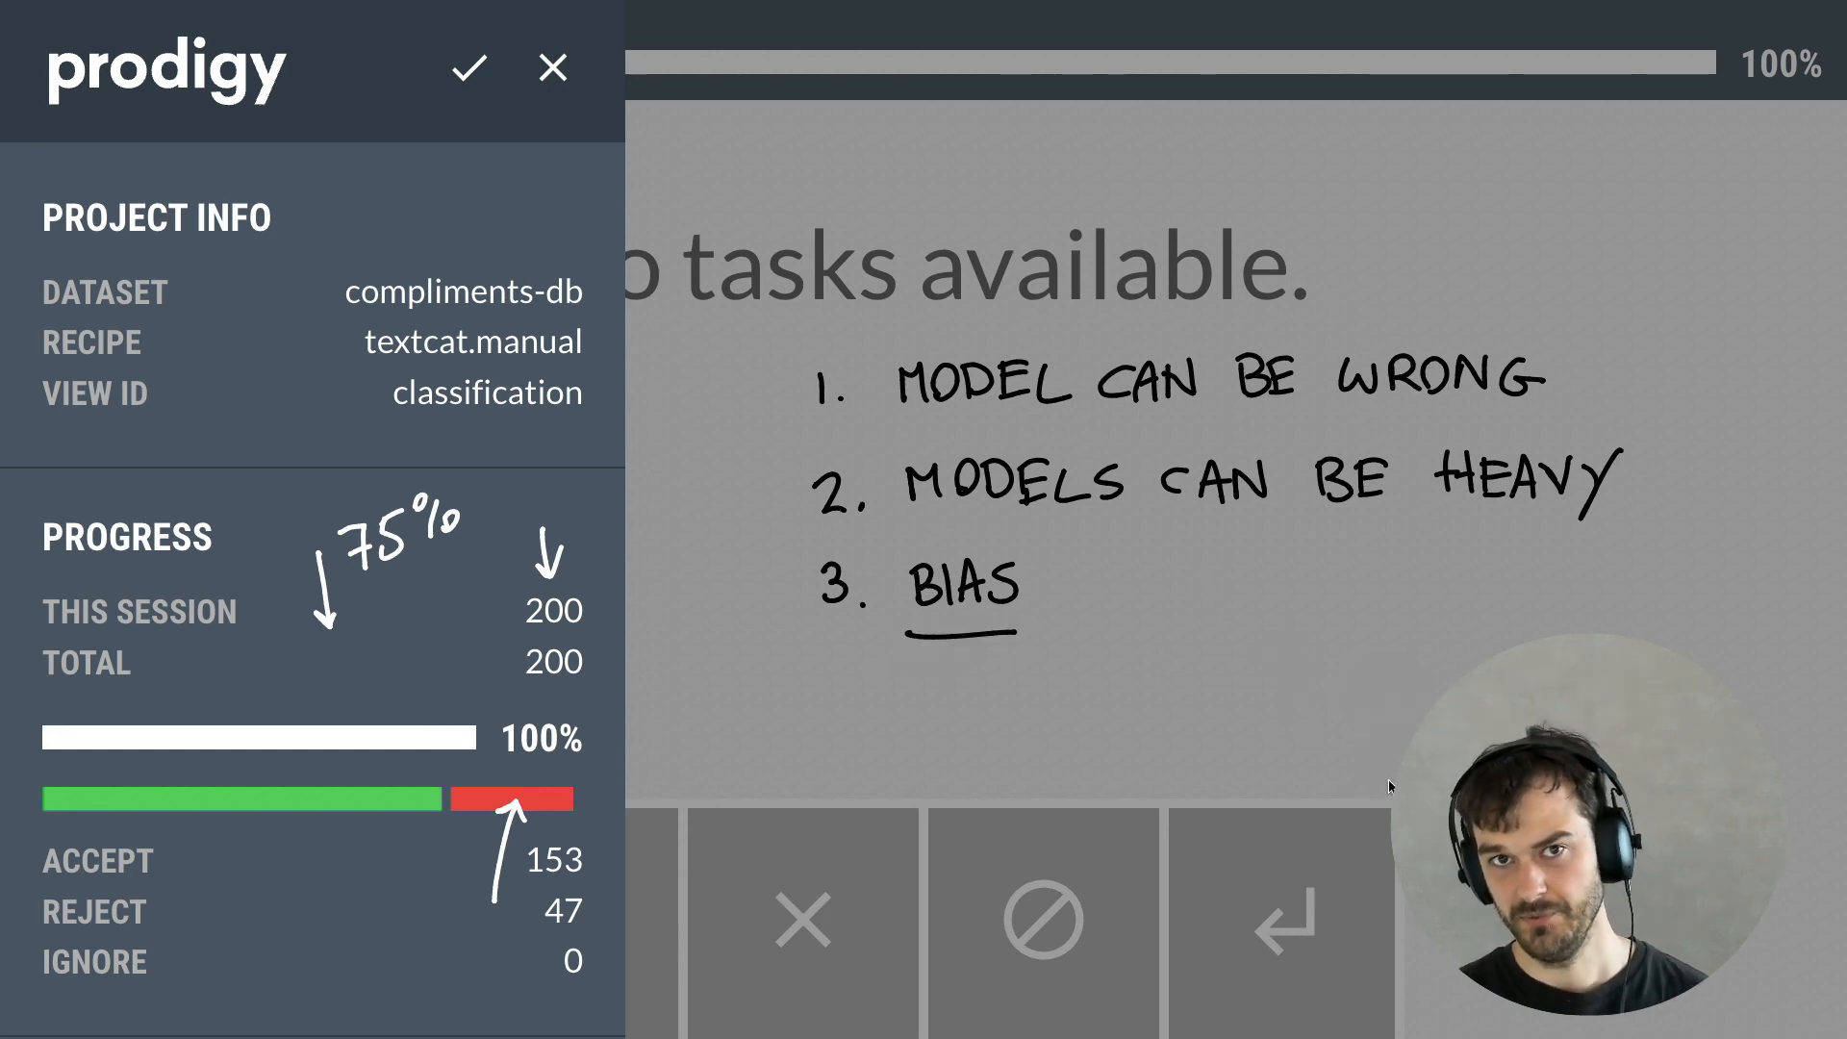